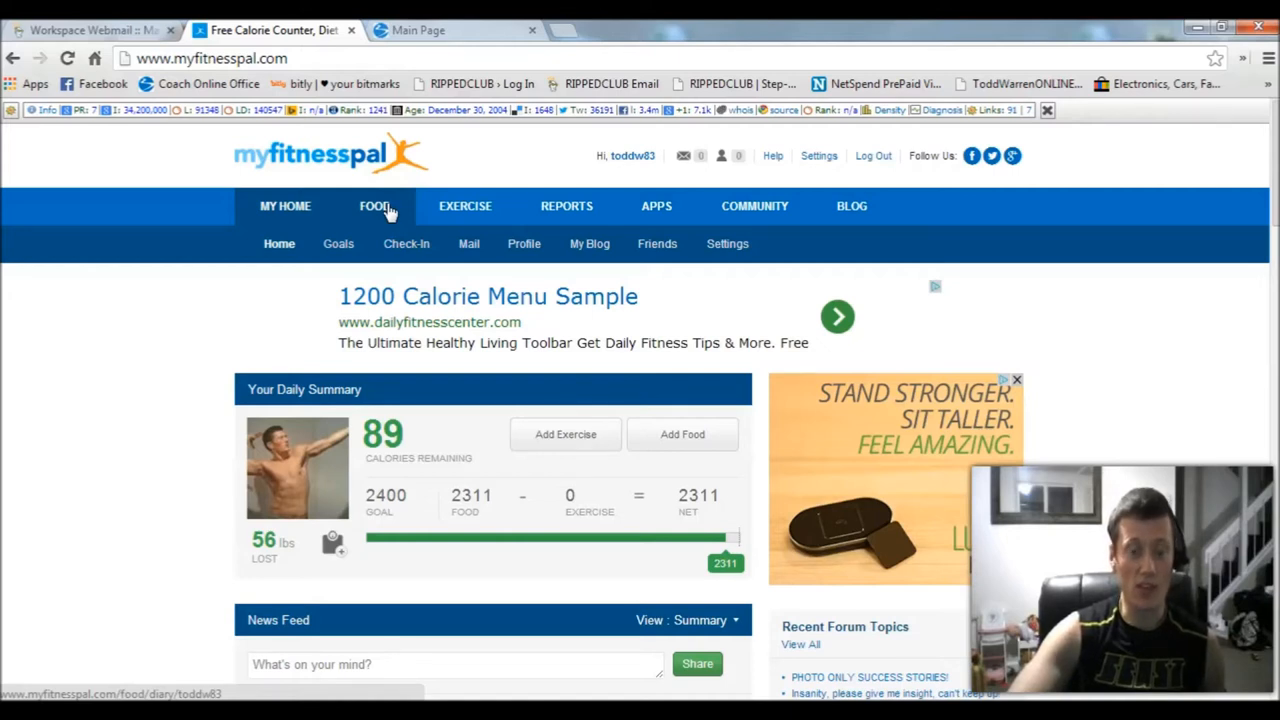
# Step: Open Your Recipe Box from the FOOD menu, listing vegan soup, lentil soup and protein muffins
pyautogui.click(374, 206)
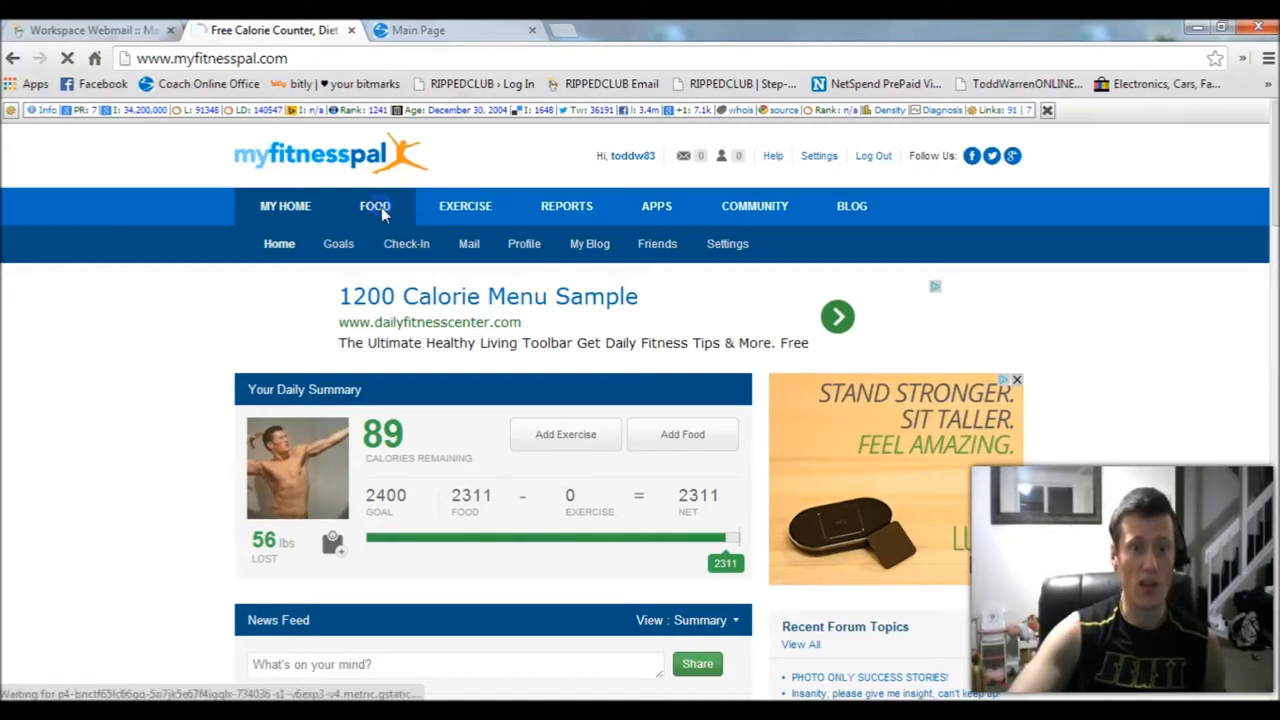
pyautogui.click(375, 206)
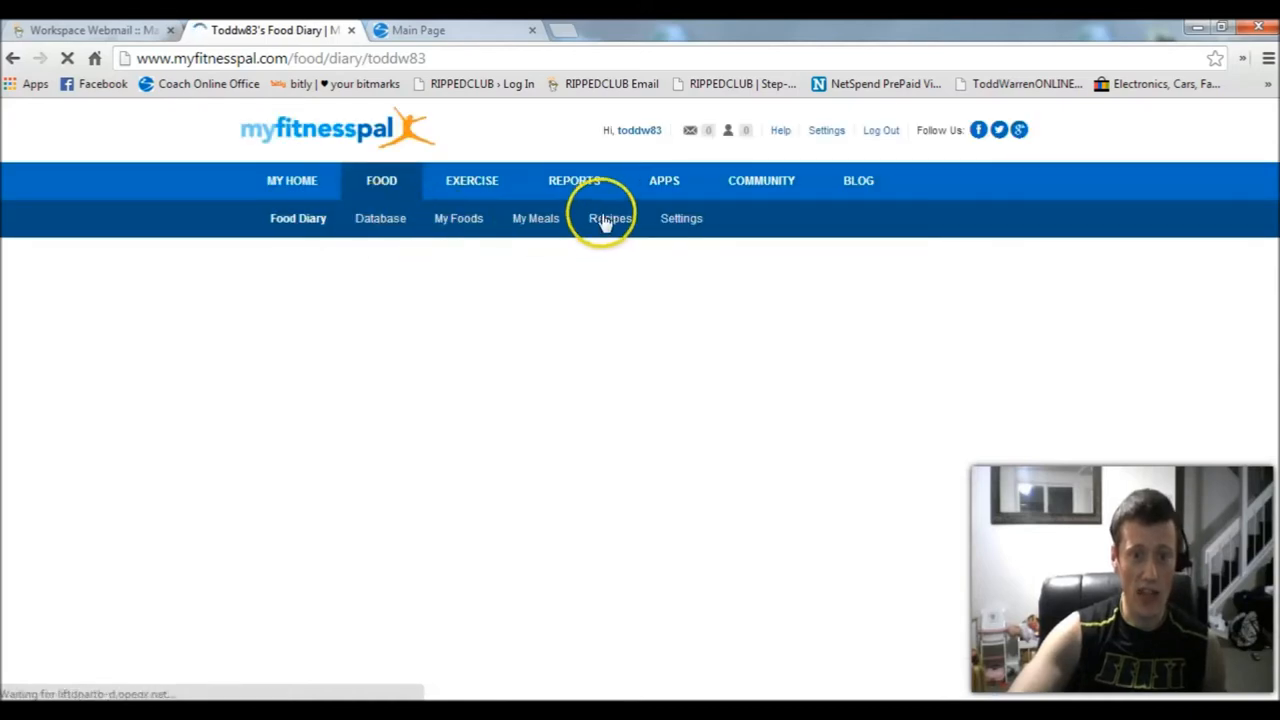
pyautogui.click(574, 181)
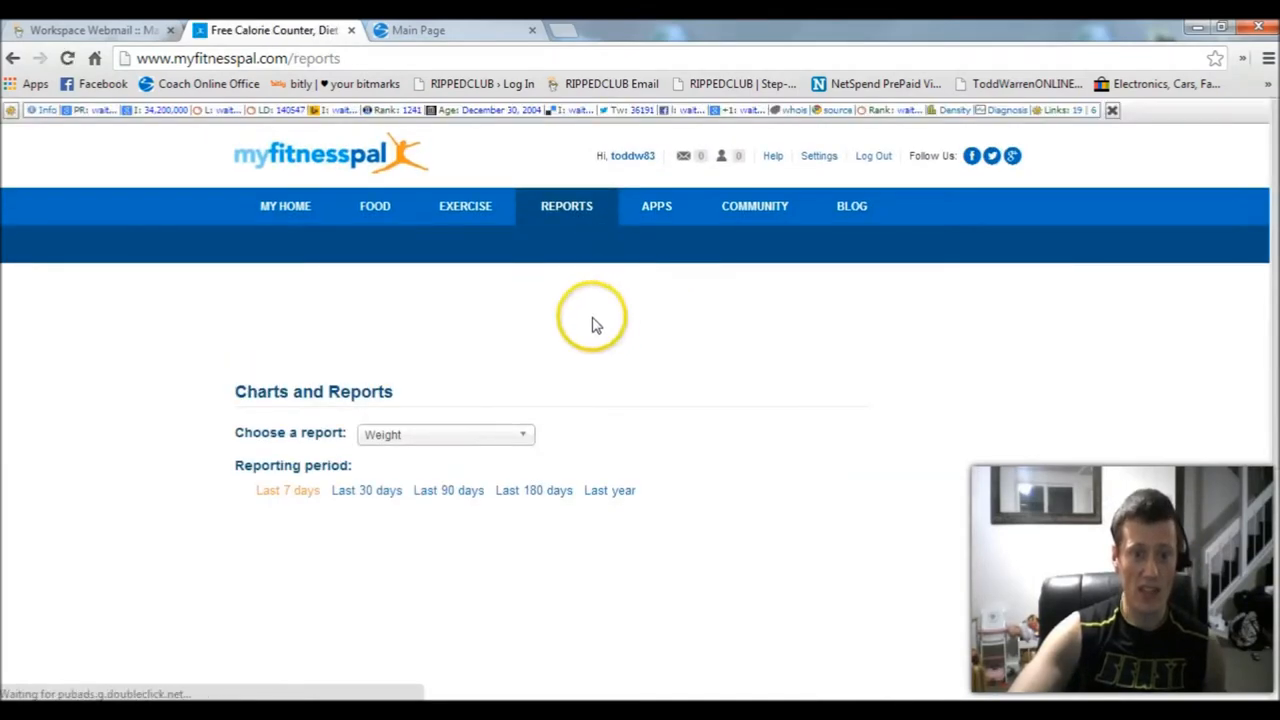
pyautogui.click(375, 205)
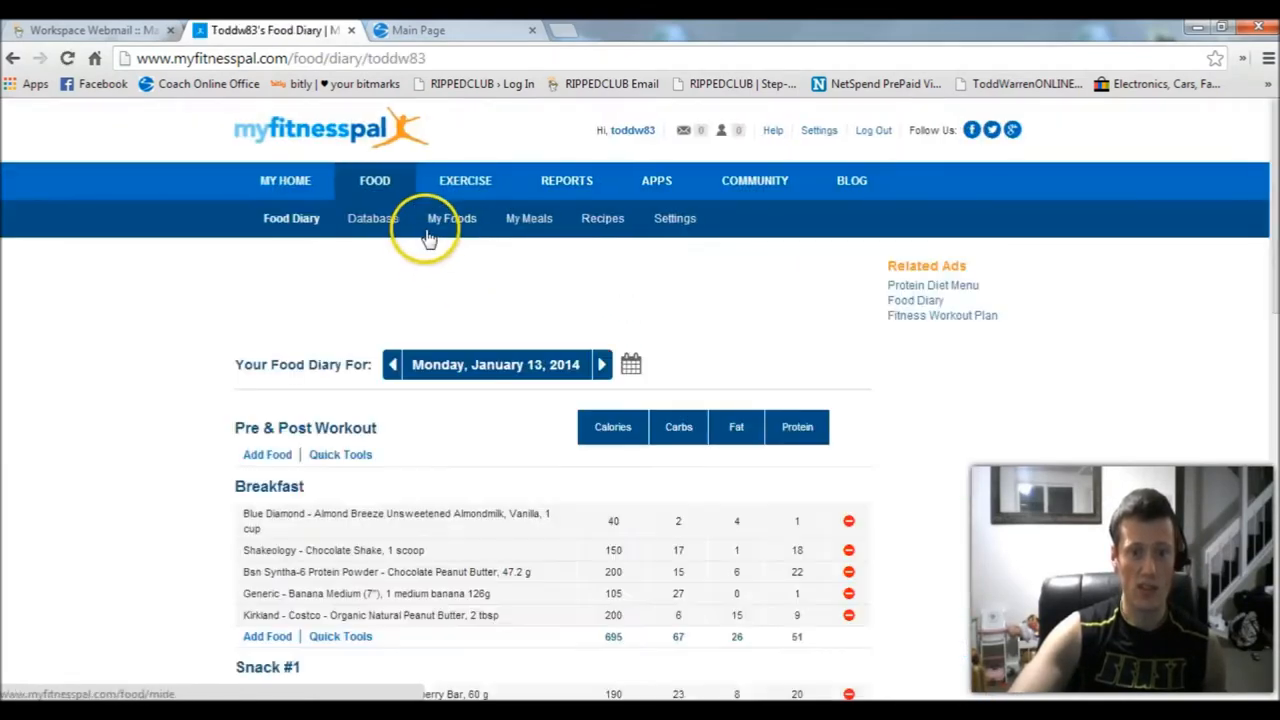
pyautogui.click(602, 218)
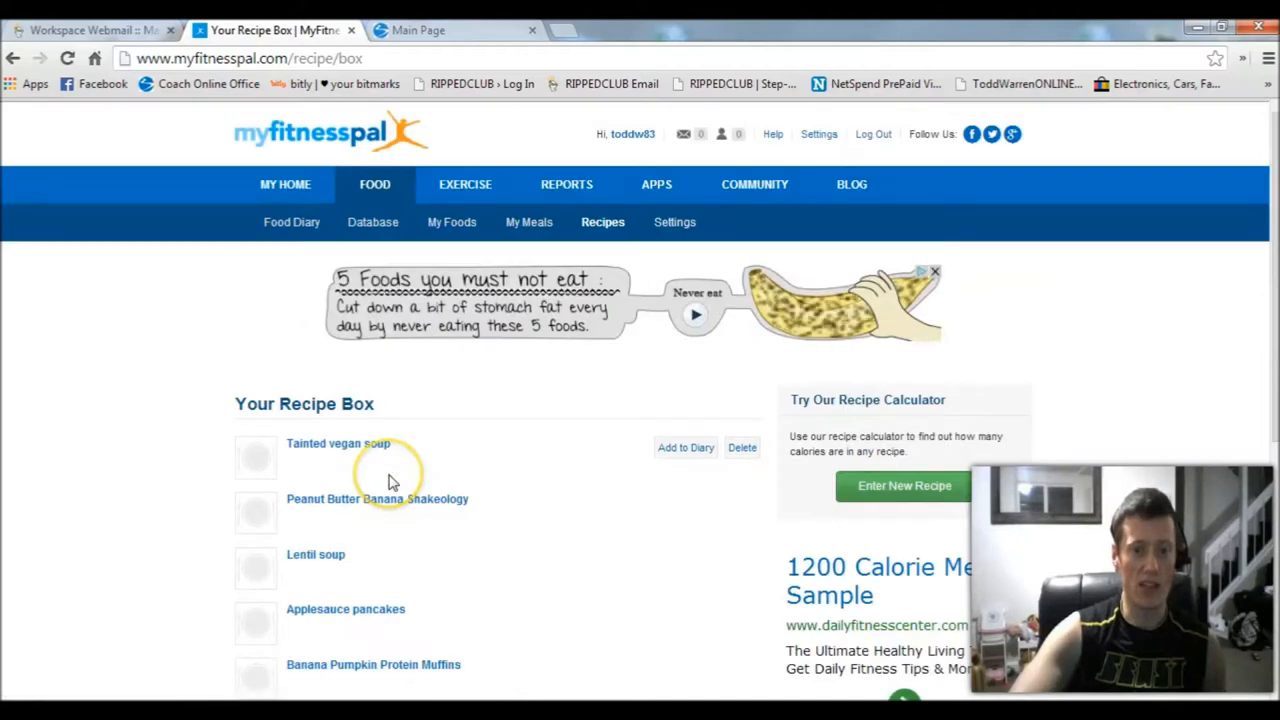
pyautogui.moveTo(370, 450)
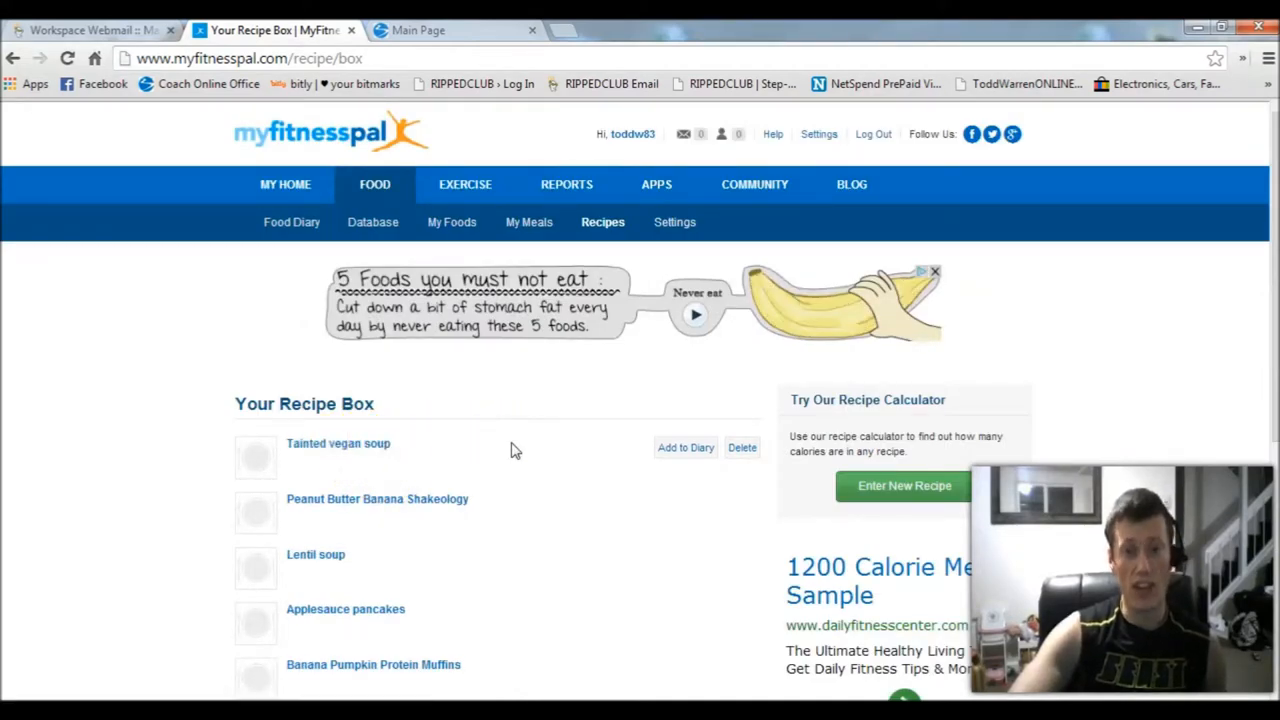
# Step: Create a new recipe named 'p90x turkey chili' in the recipe nutrition calculator
pyautogui.click(903, 485)
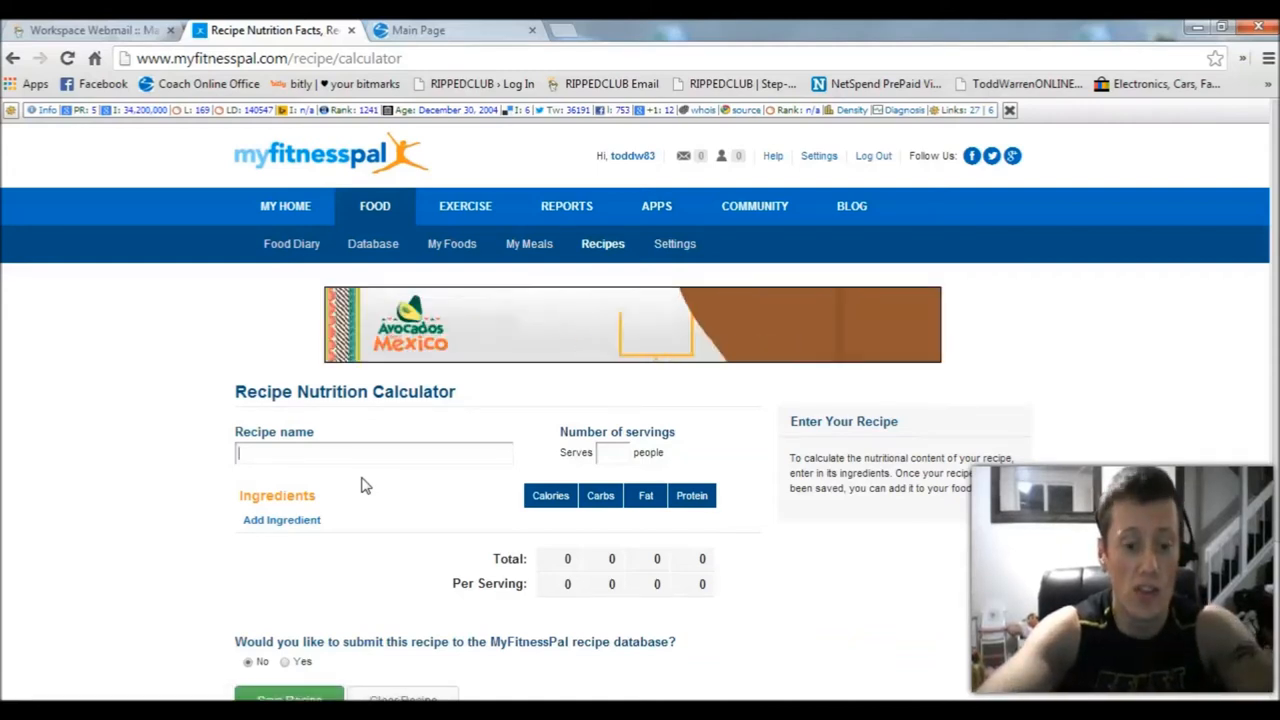
pyautogui.write('p90x fa')
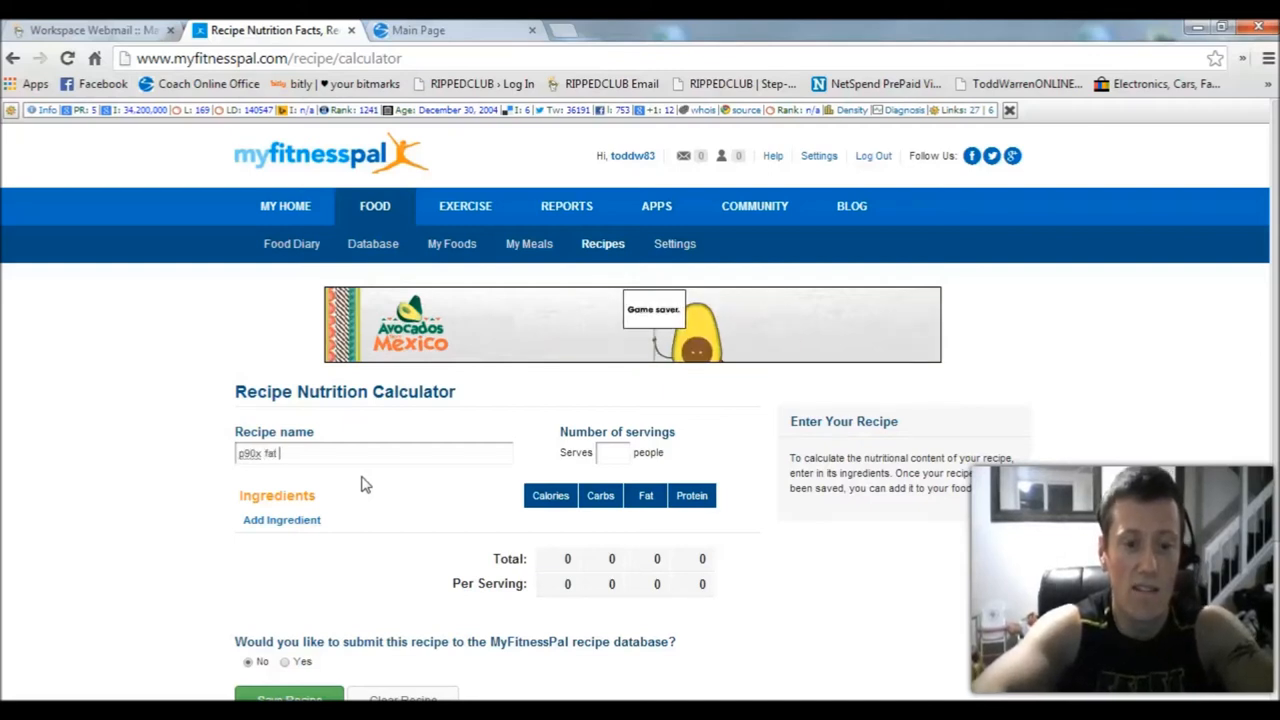
pyautogui.write('turkey chili')
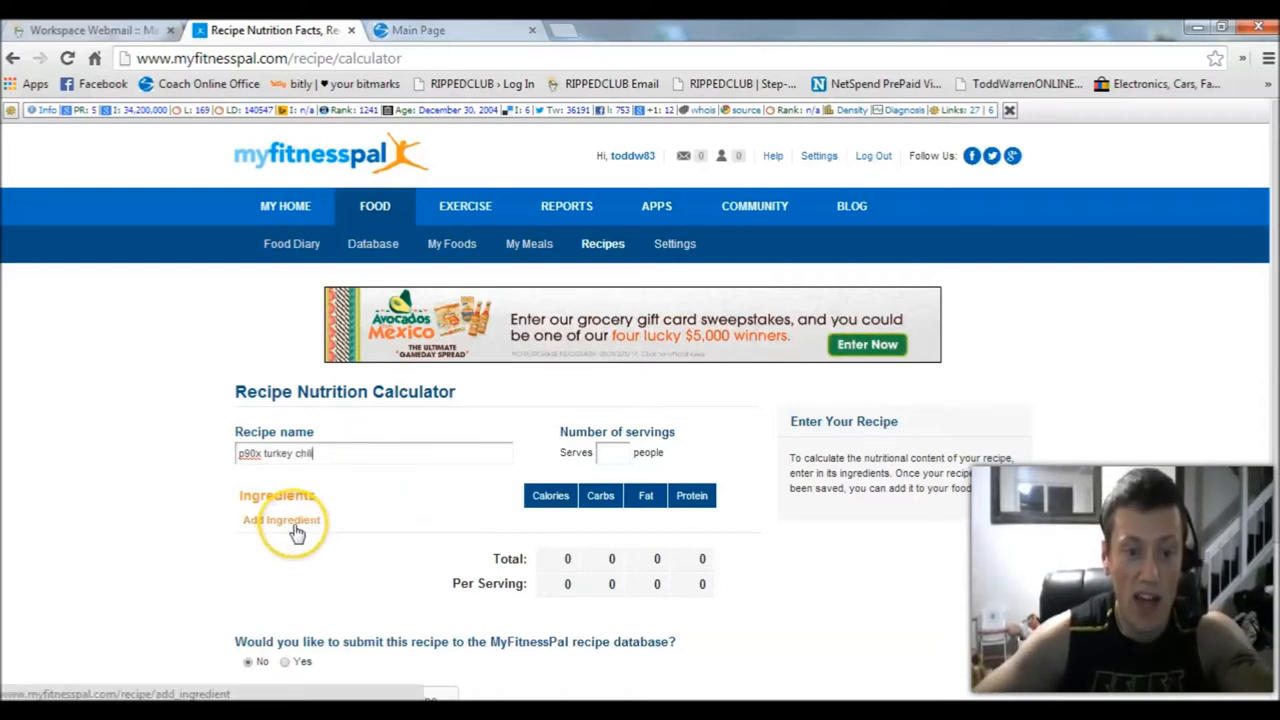
# Step: Add four 4 oz servings (16 oz, 480 cal) of Foster Farms 99% fat free ground turkey breast
pyautogui.click(282, 520)
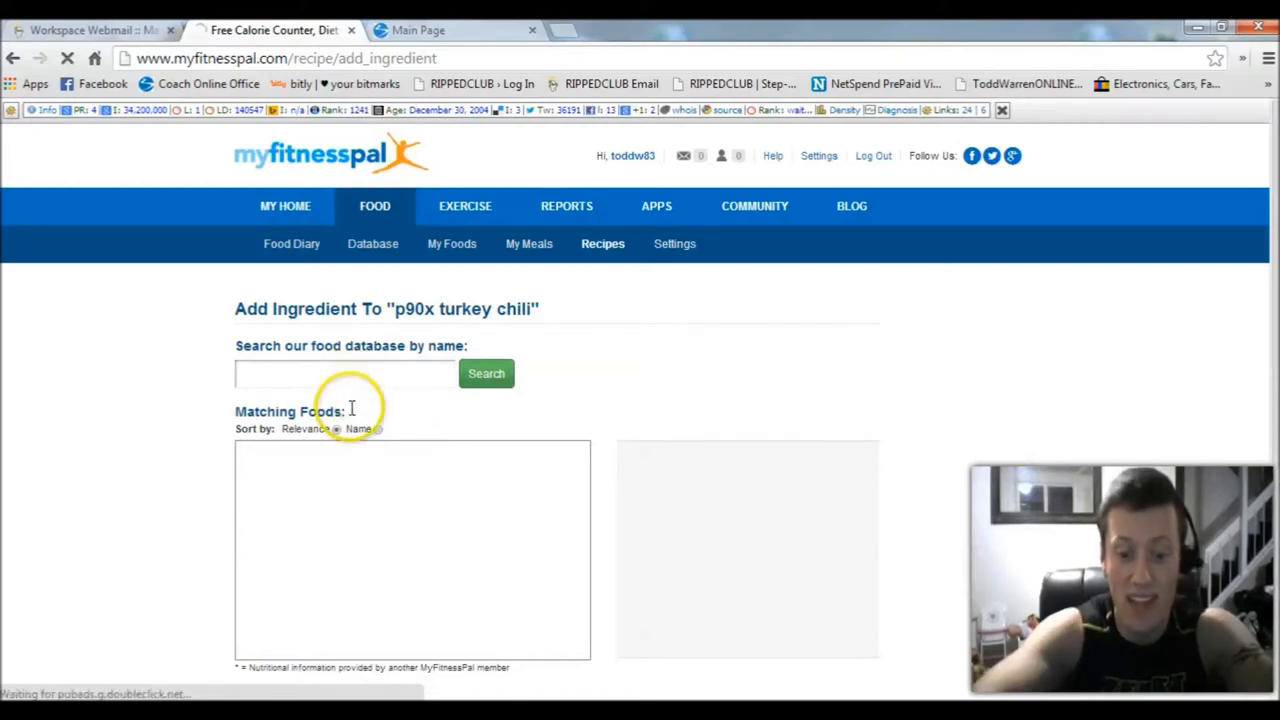
pyautogui.write('foster fo')
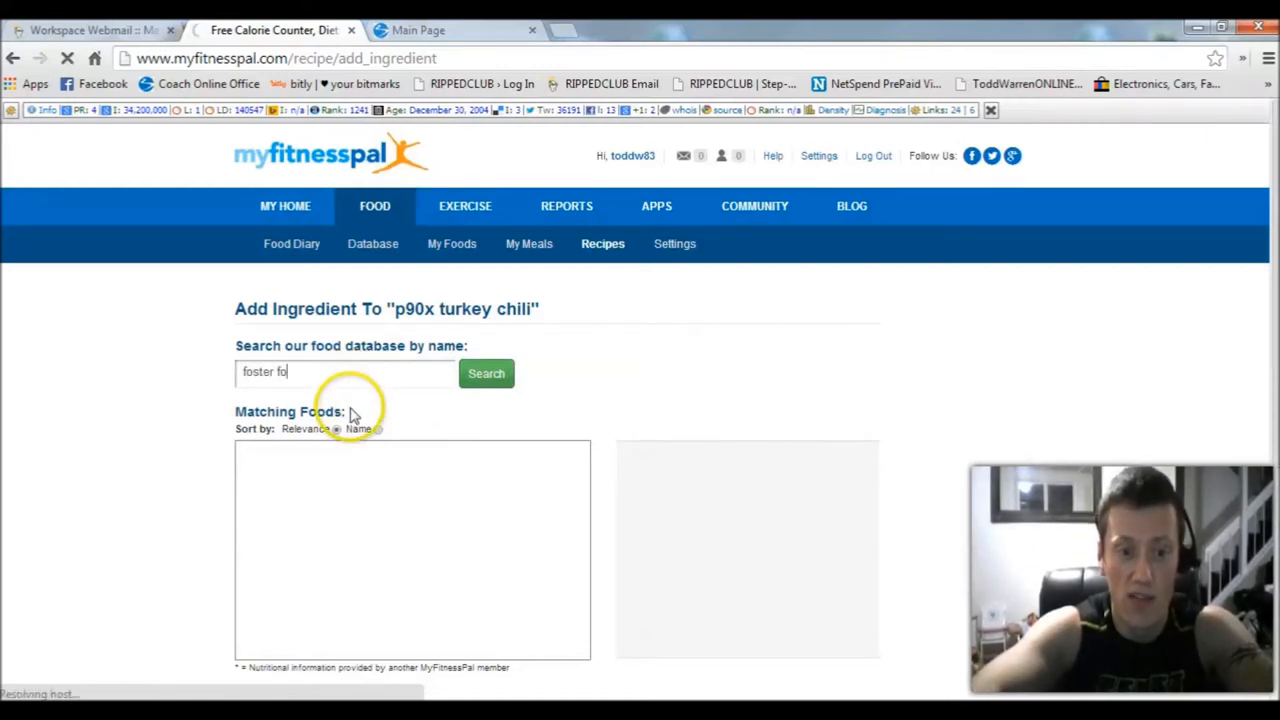
pyautogui.write('farms ground turkey')
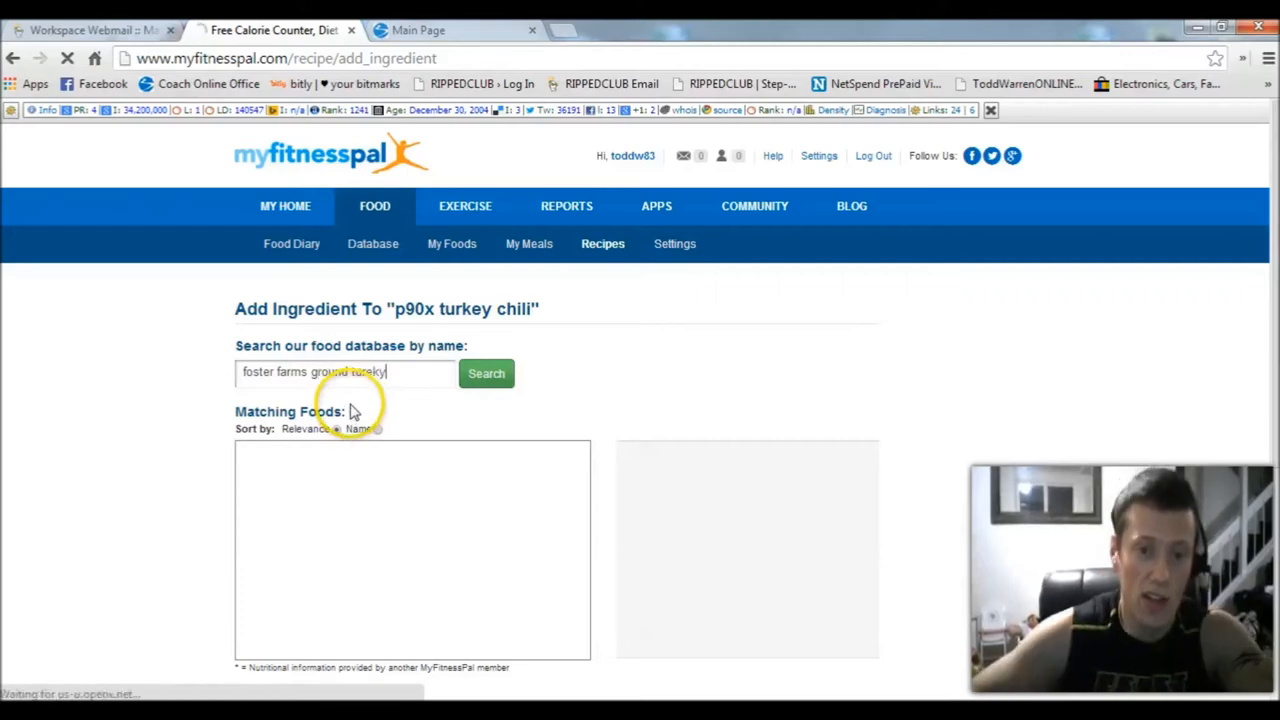
pyautogui.click(486, 373)
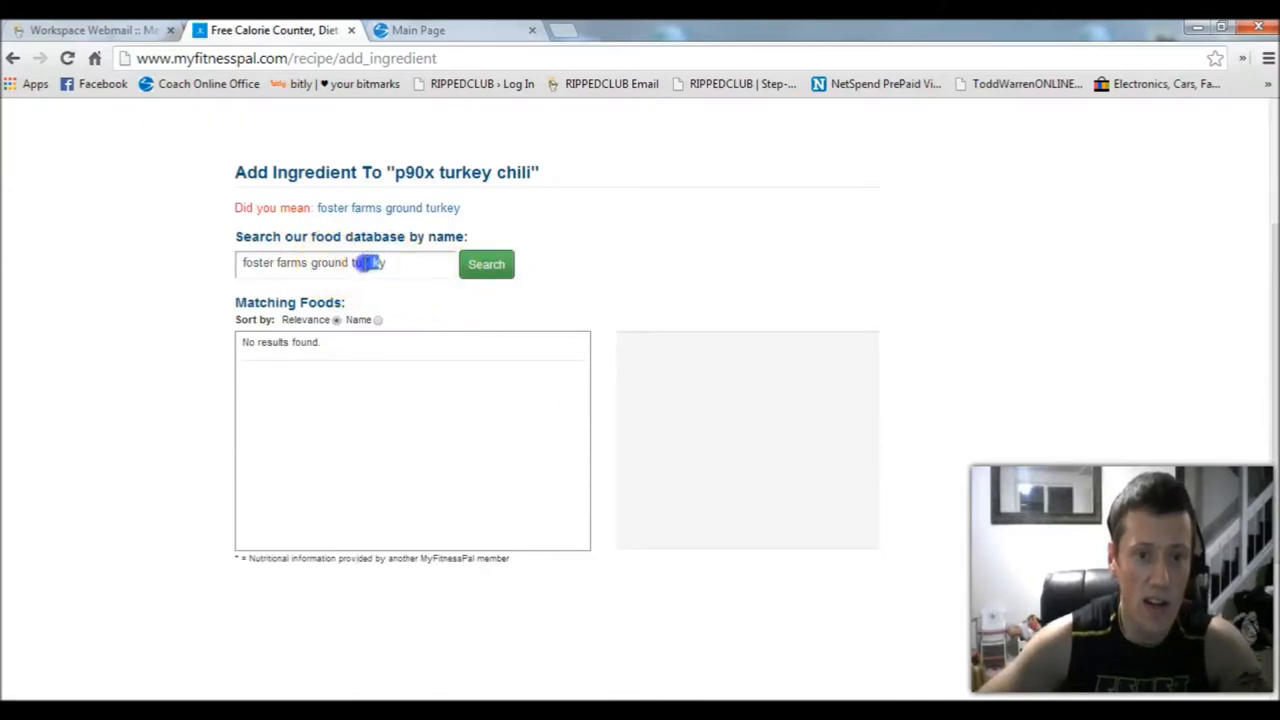
pyautogui.click(367, 262)
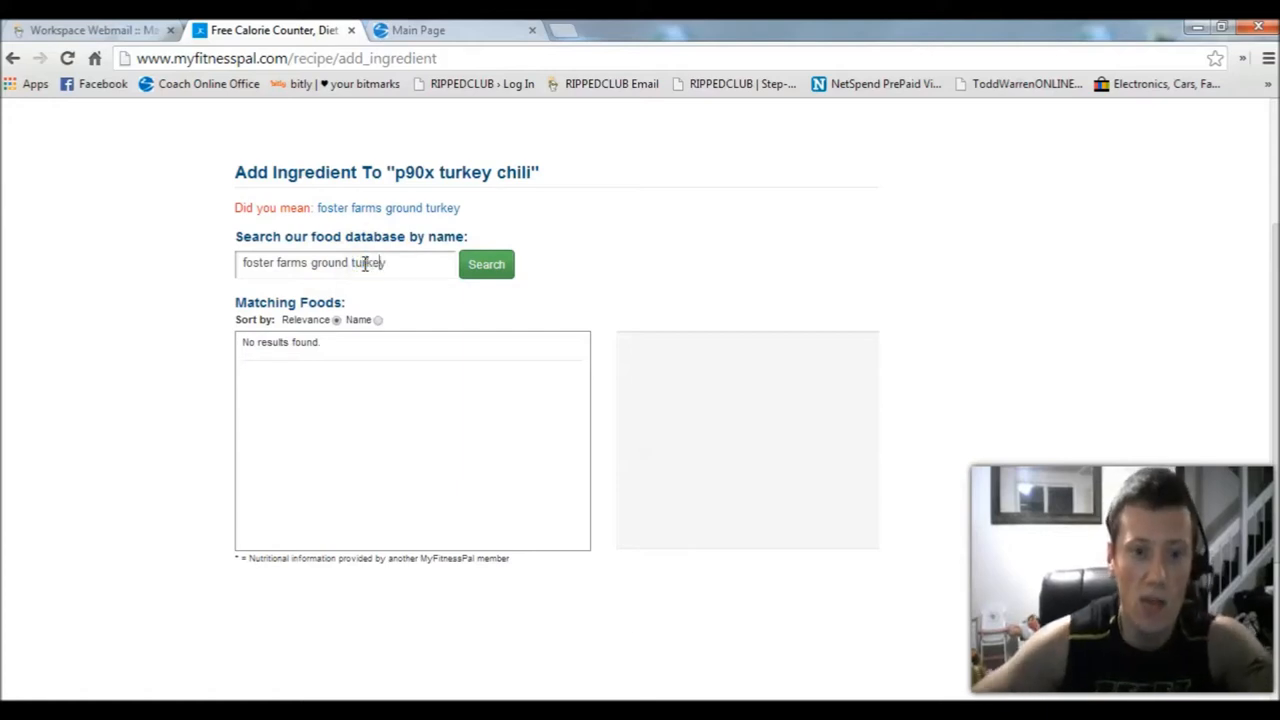
pyautogui.click(486, 264)
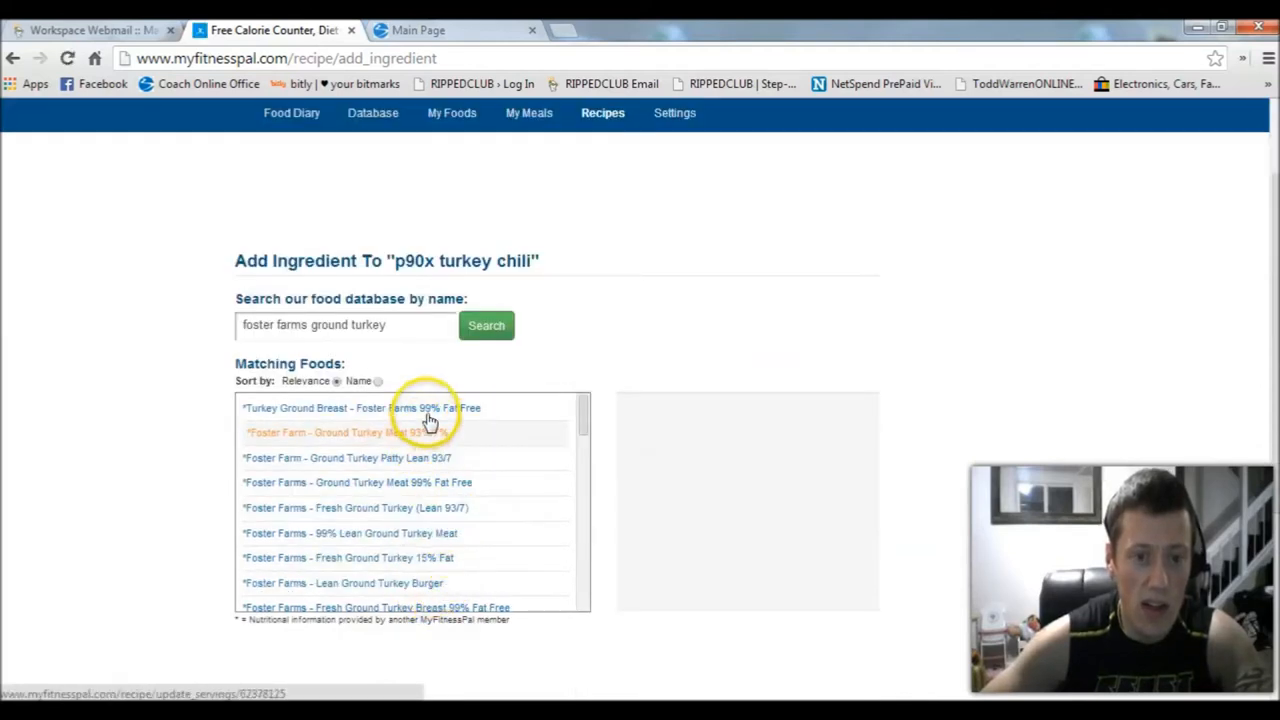
pyautogui.click(361, 407)
pyautogui.write('4')
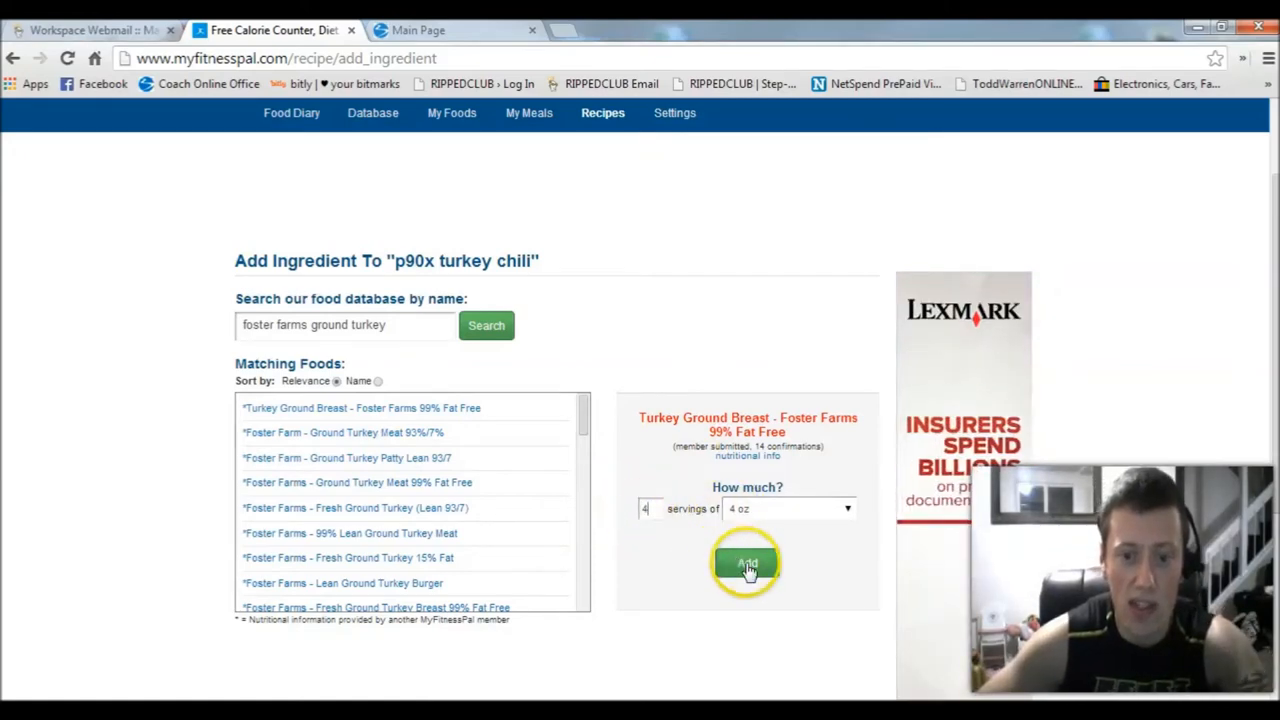
pyautogui.click(747, 562)
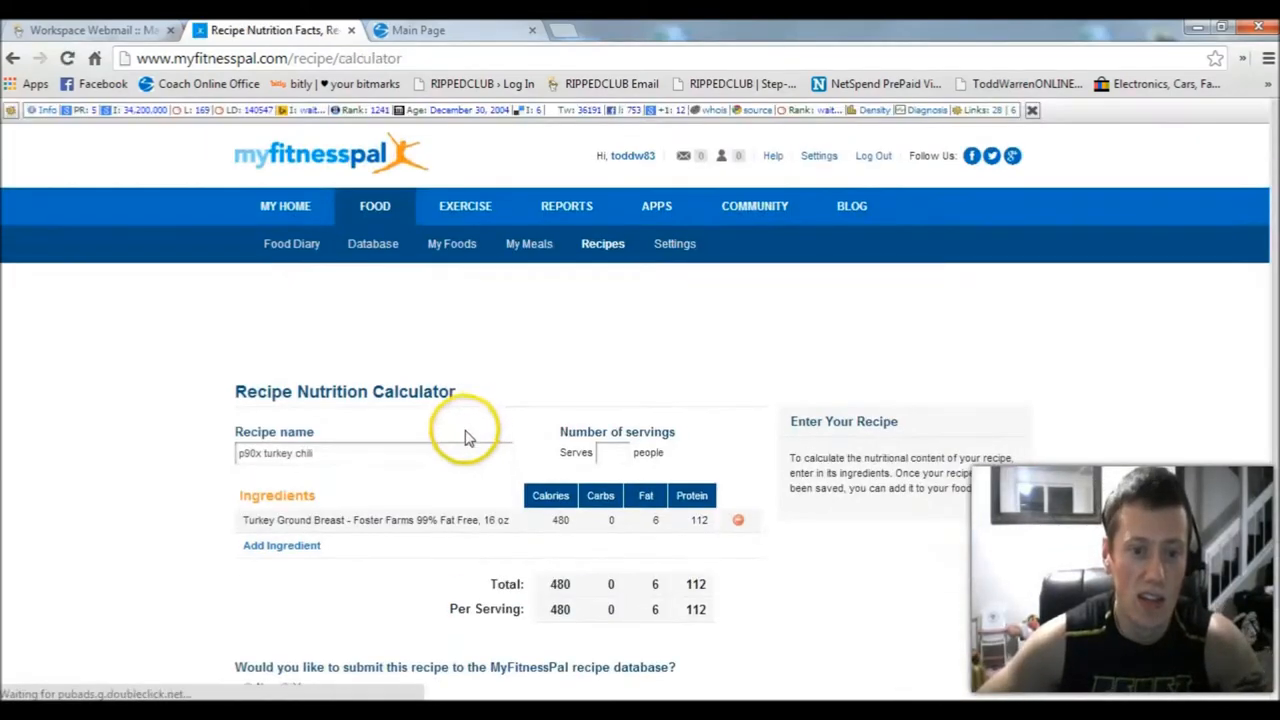
pyautogui.scroll(-3)
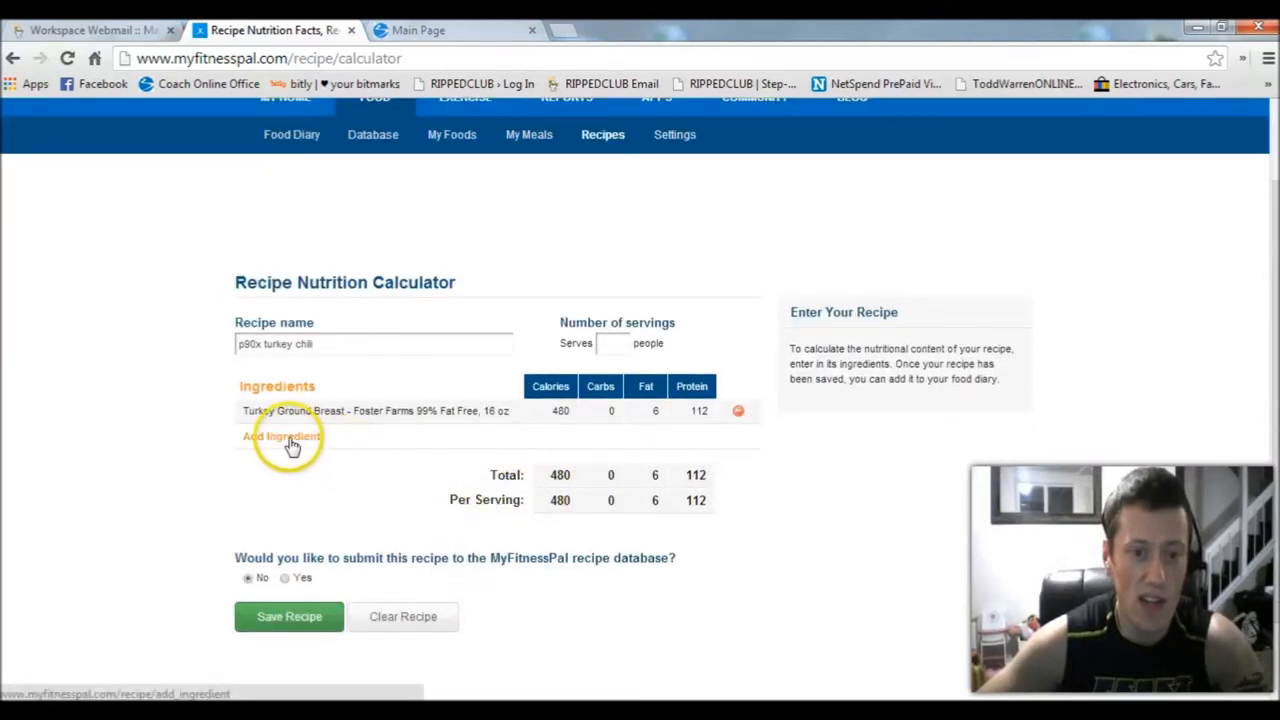
# Step: Add one container of Classico Tomato & Basil pasta sauce (350 calories) to the recipe
pyautogui.click(281, 436)
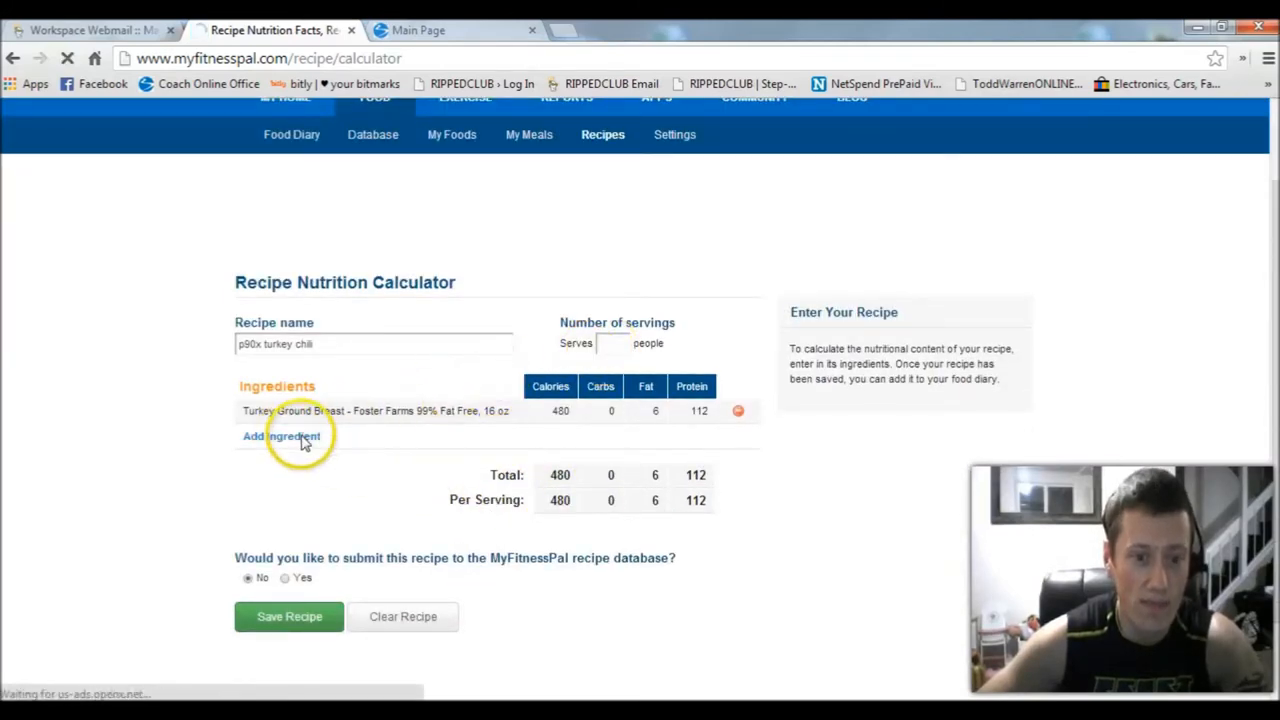
pyautogui.click(281, 436)
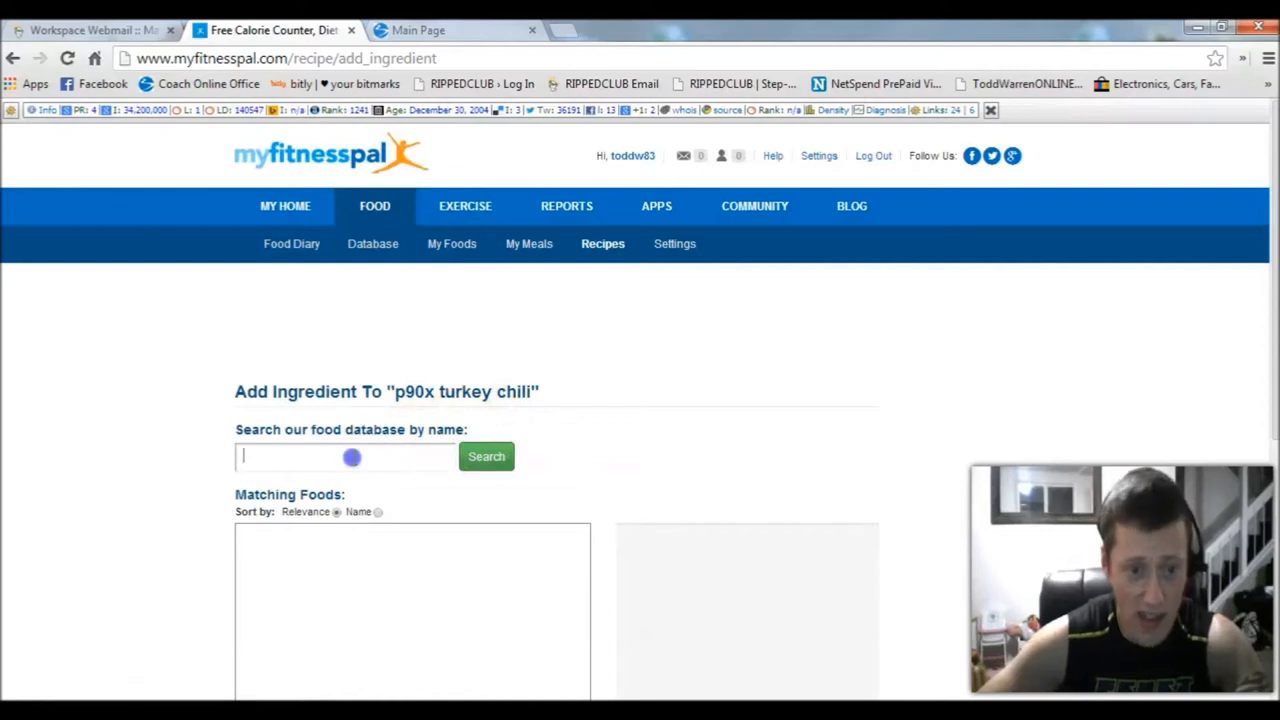
pyautogui.write('t')
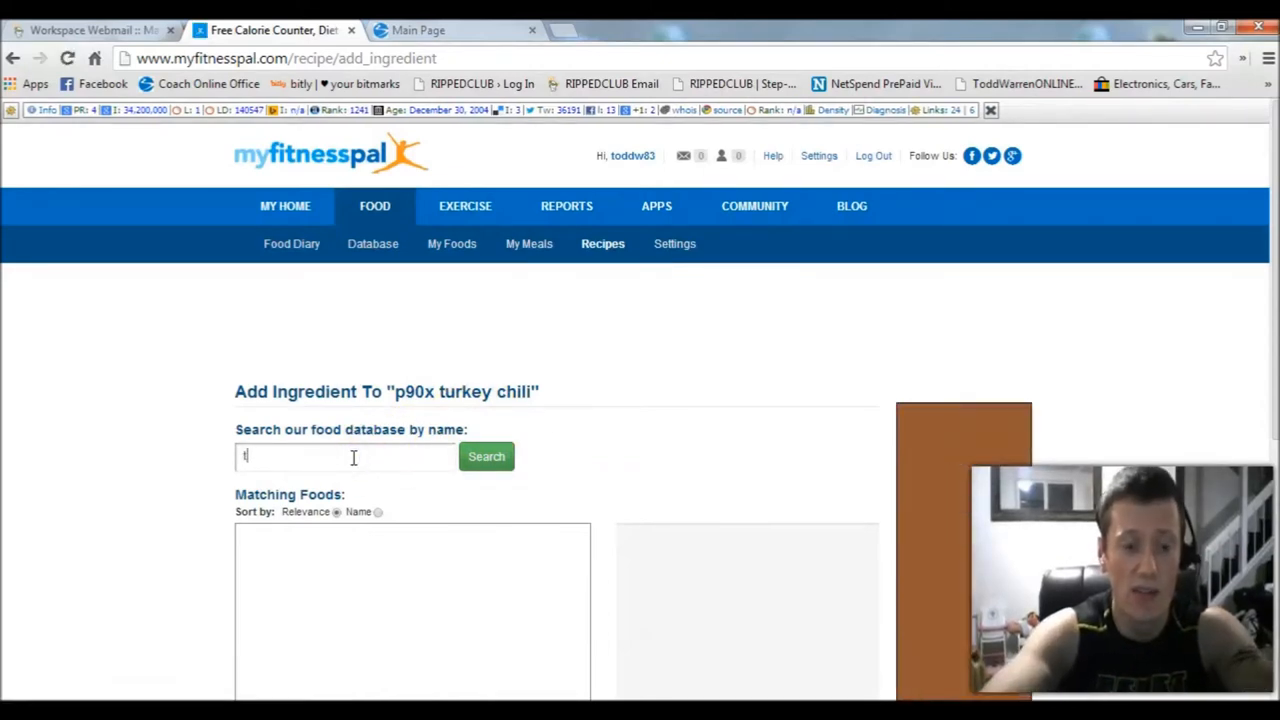
pyautogui.write('o')
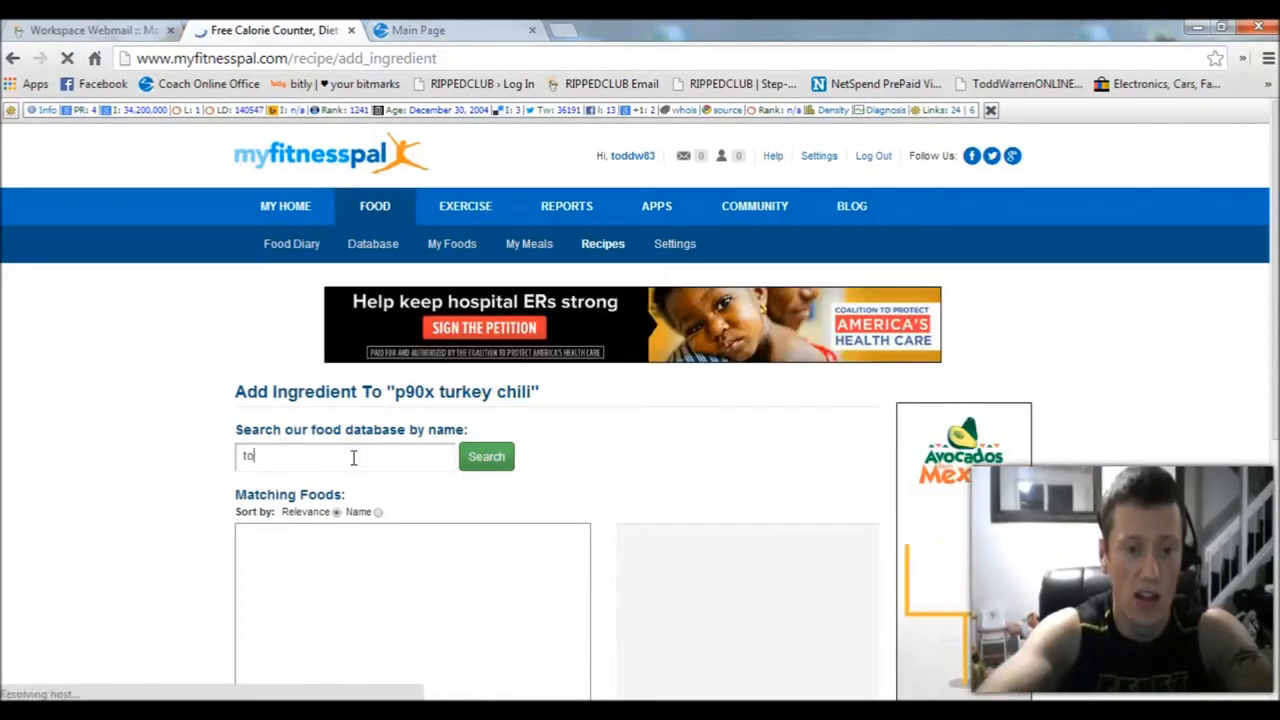
pyautogui.write('tomato sauce')
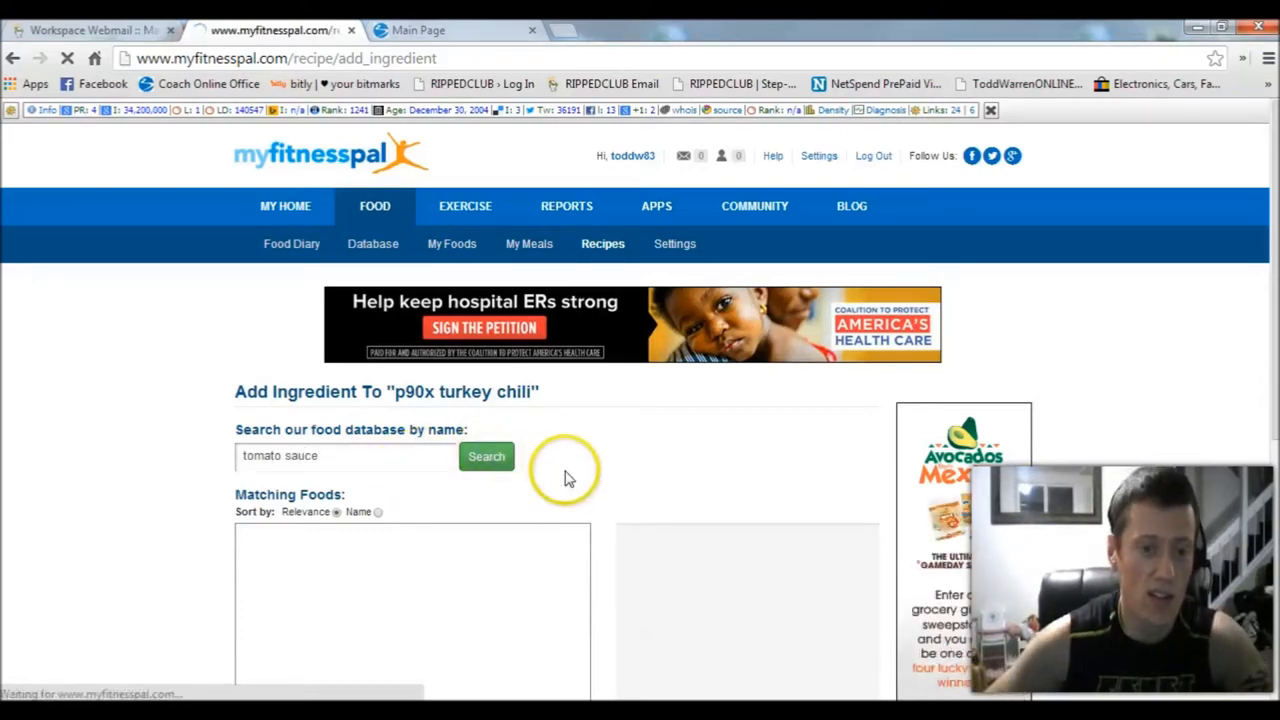
pyautogui.click(486, 456)
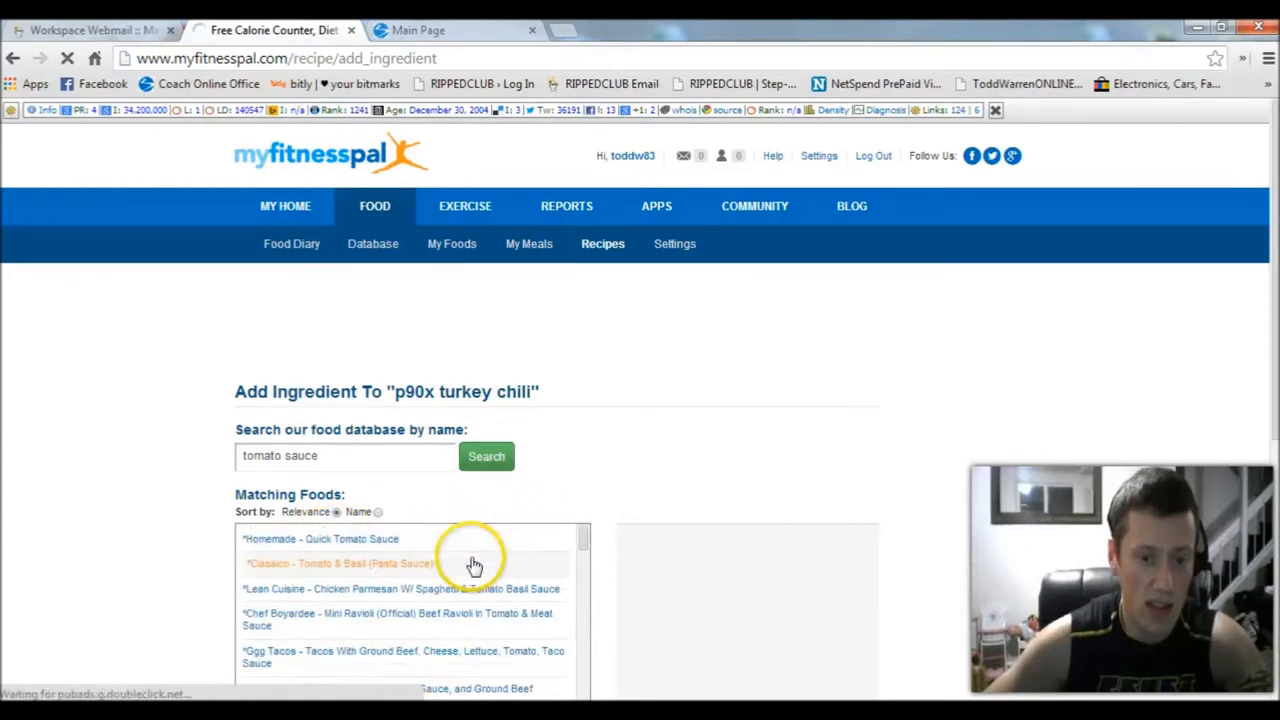
pyautogui.click(340, 563)
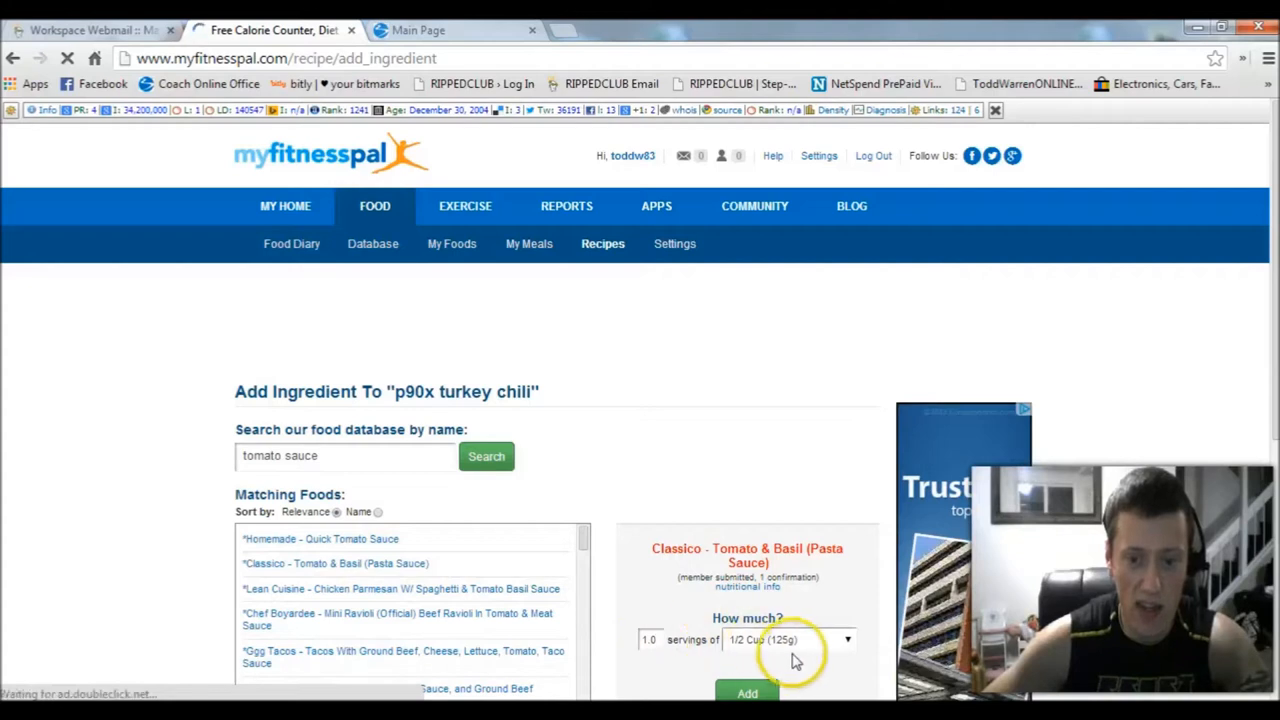
pyautogui.click(847, 639)
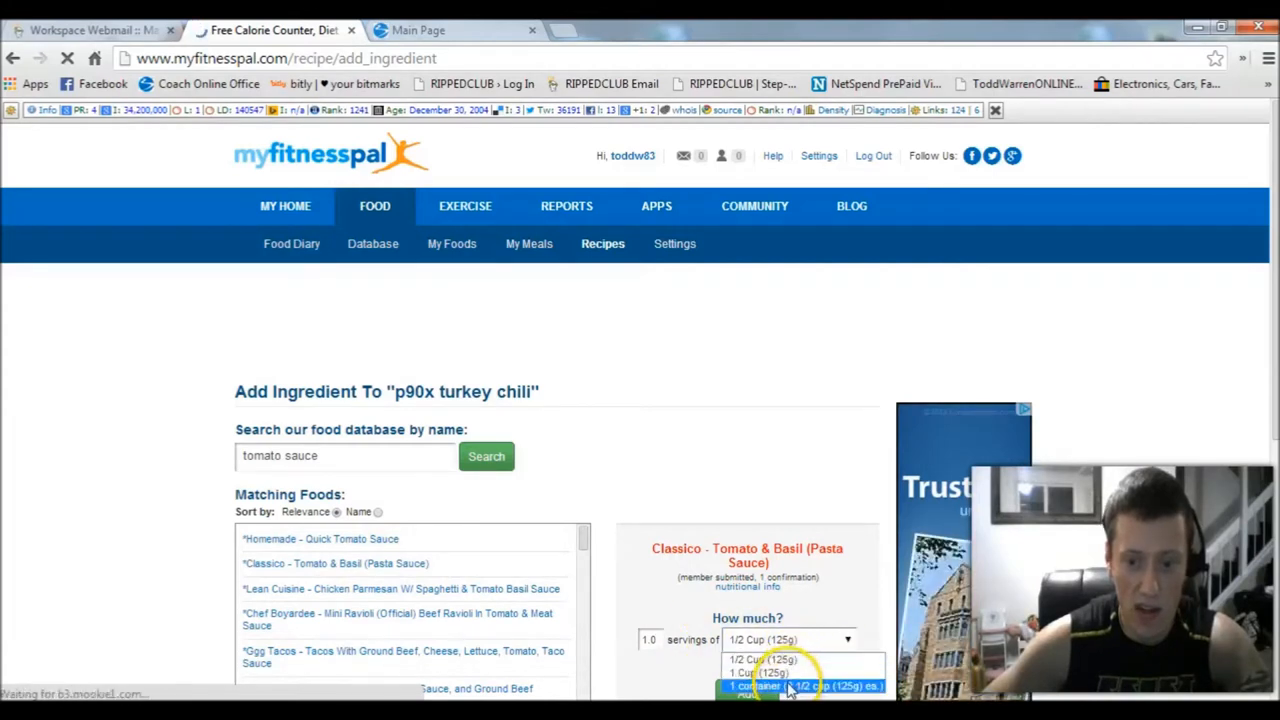
pyautogui.click(805, 686)
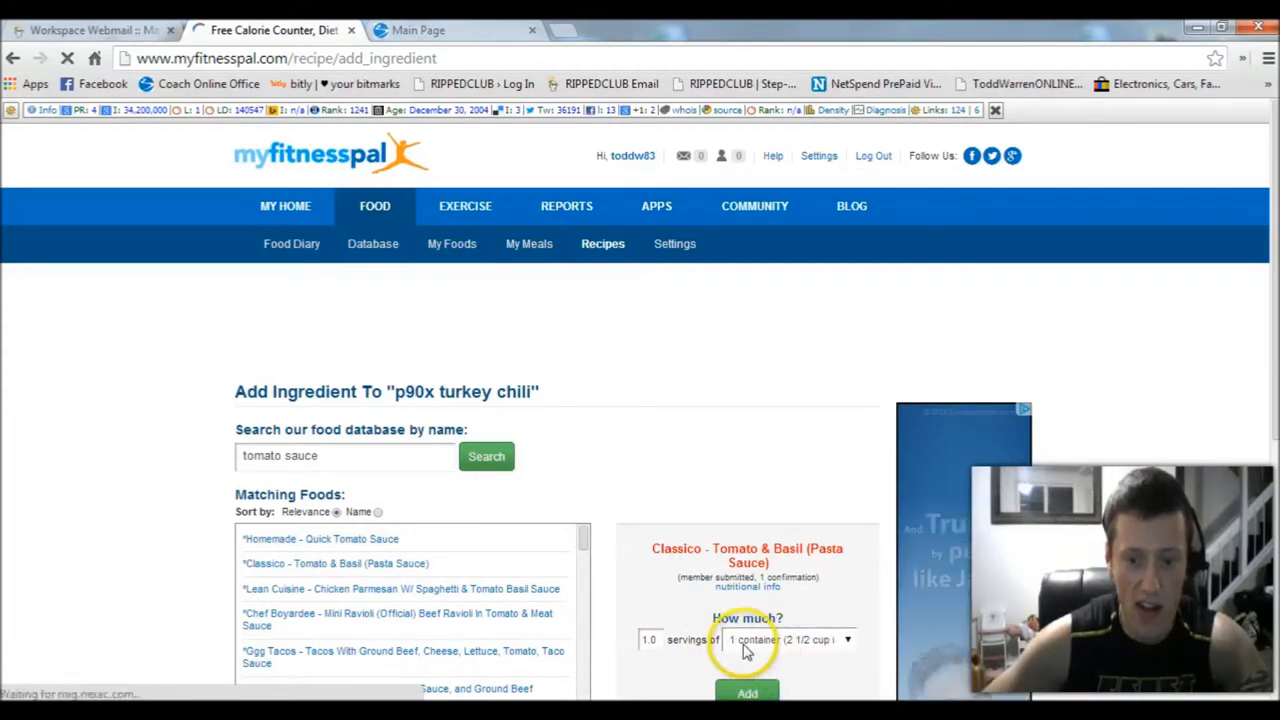
pyautogui.click(747, 693)
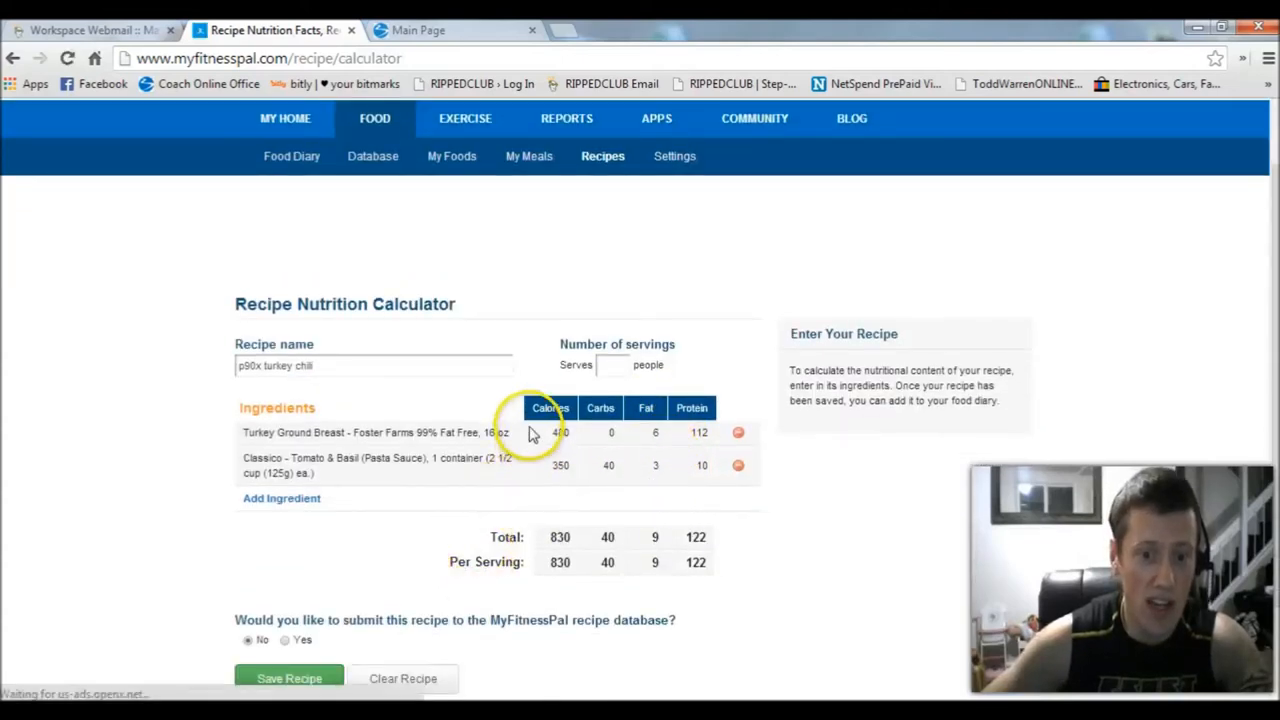
# Step: Set the chili recipe to serve 12 (69 calories per serving) and save it
pyautogui.click(612, 364)
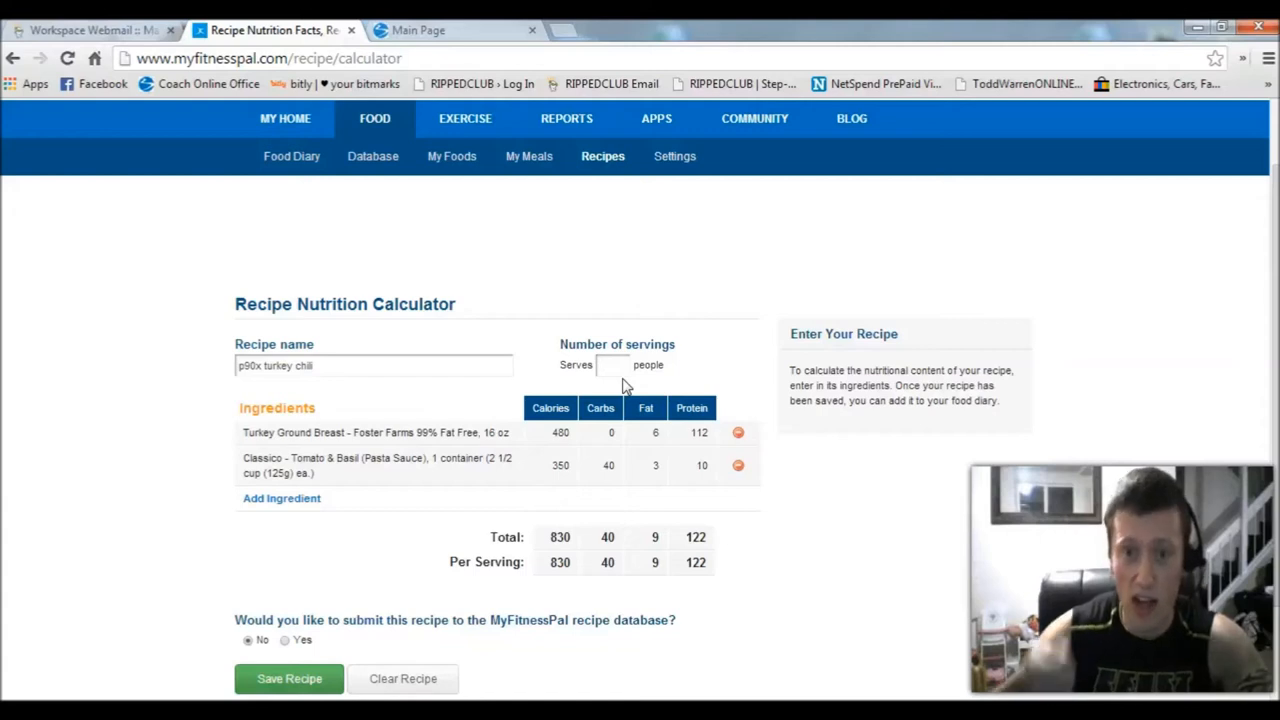
pyautogui.click(610, 364)
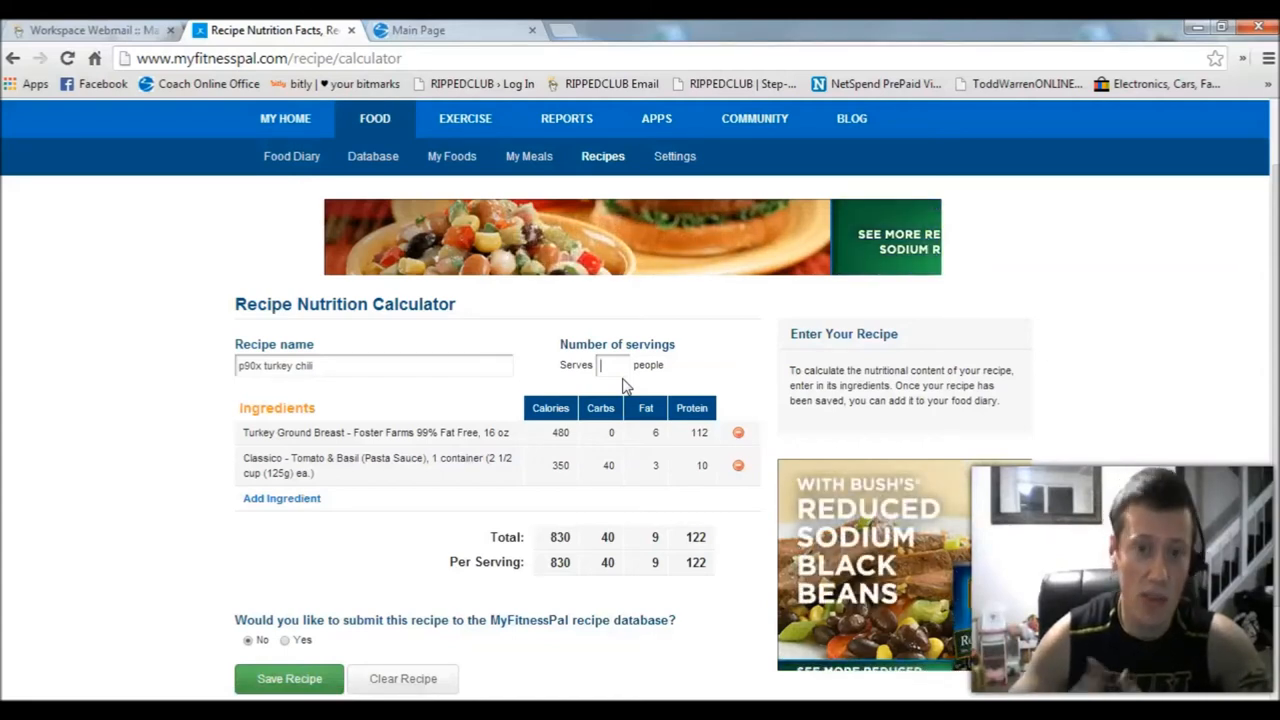
pyautogui.write('12')
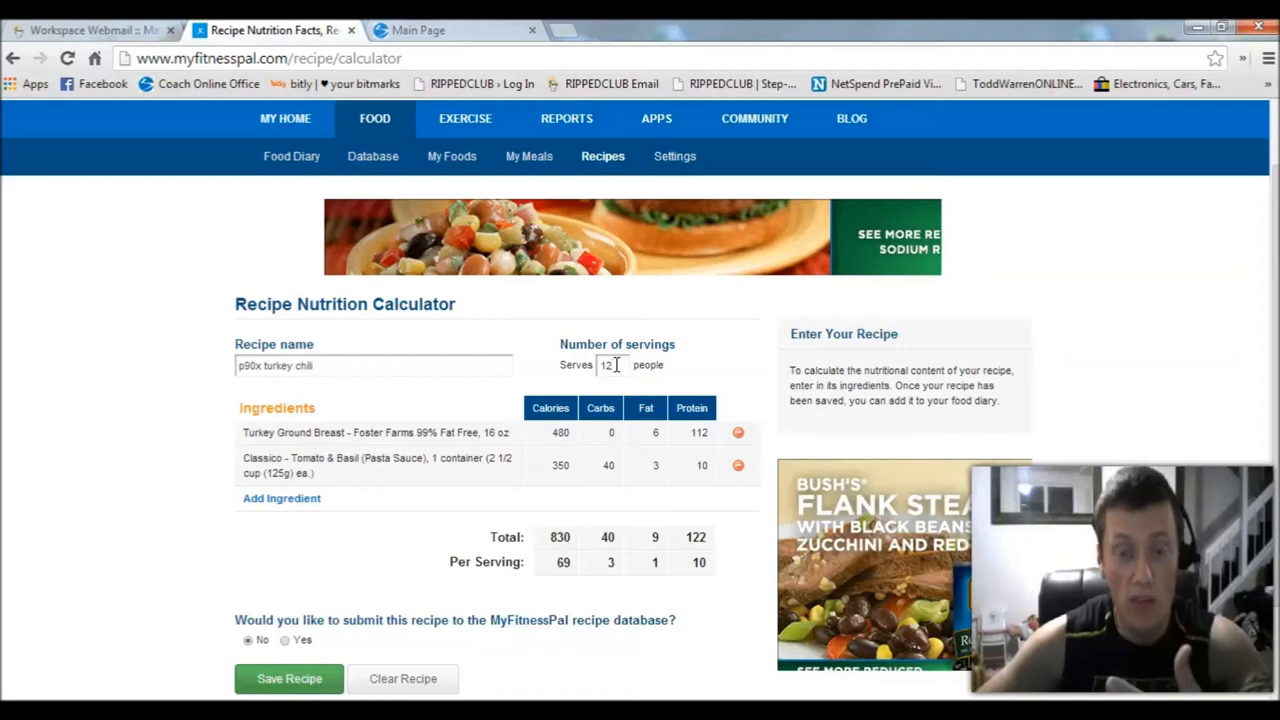
pyautogui.click(289, 678)
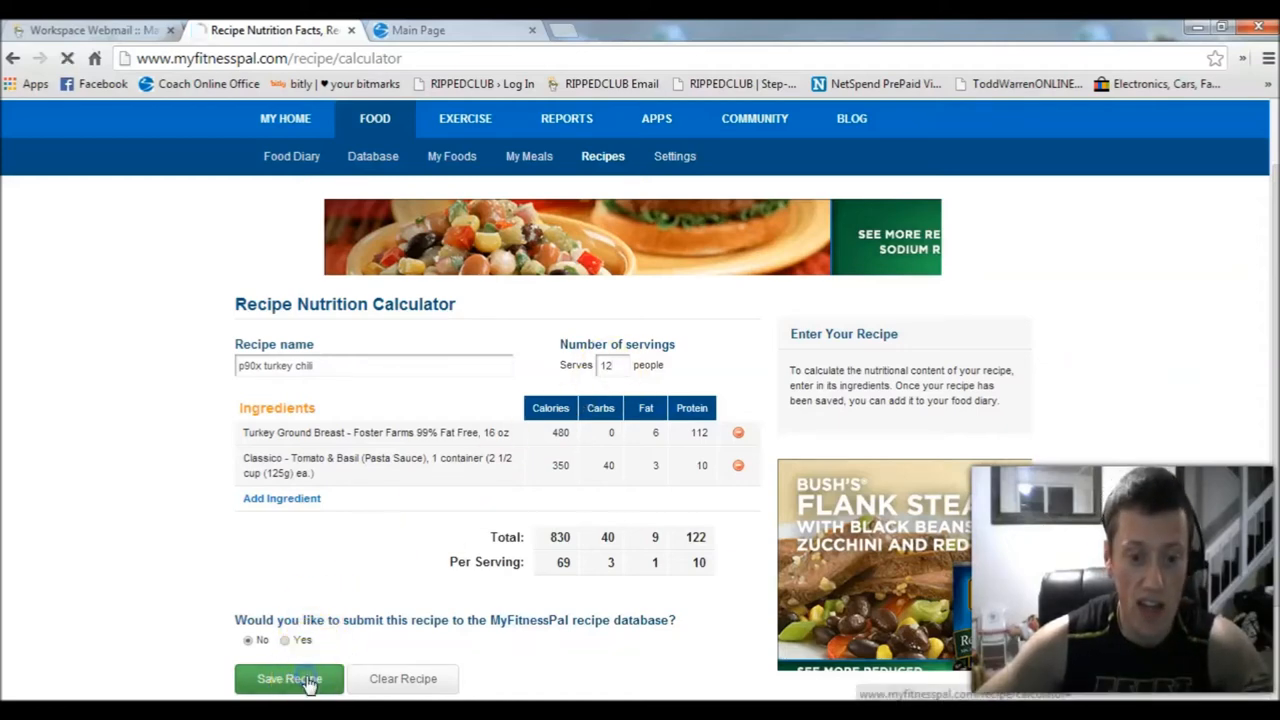
pyautogui.click(289, 678)
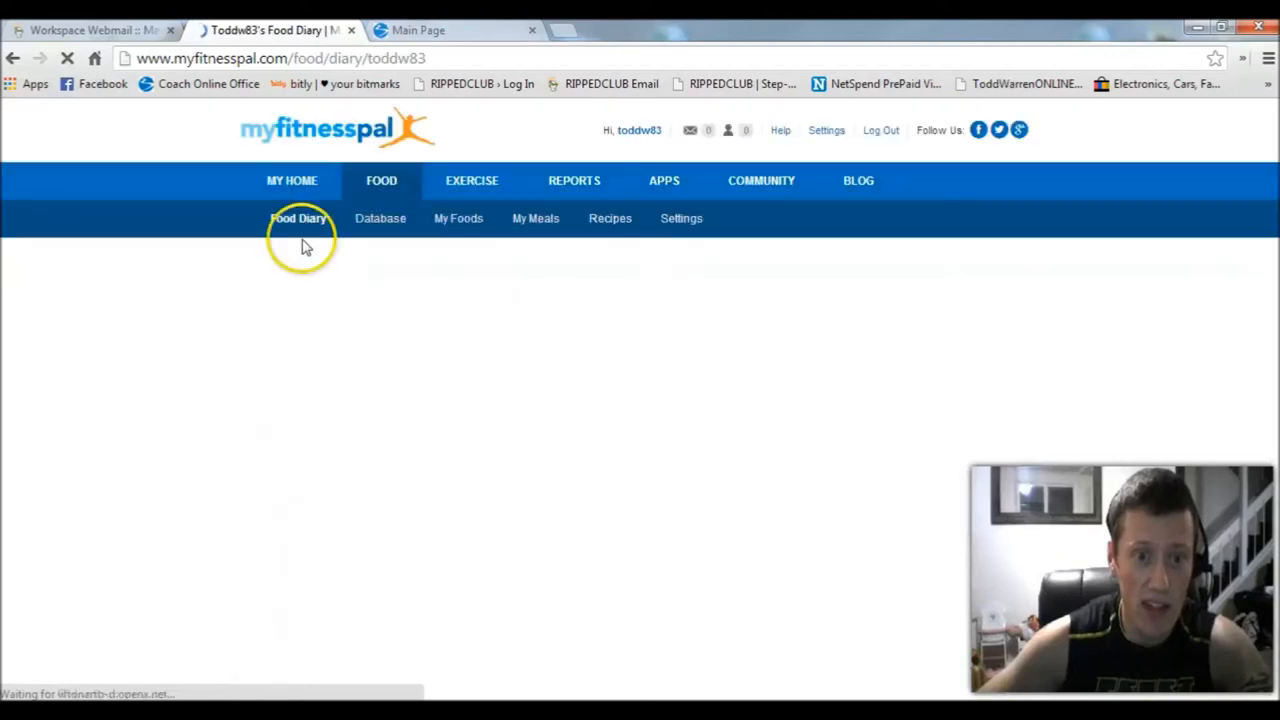
# Step: Check p90x turkey chili at quantity 1 on the Add Food To Lunch recipes list
pyautogui.click(297, 218)
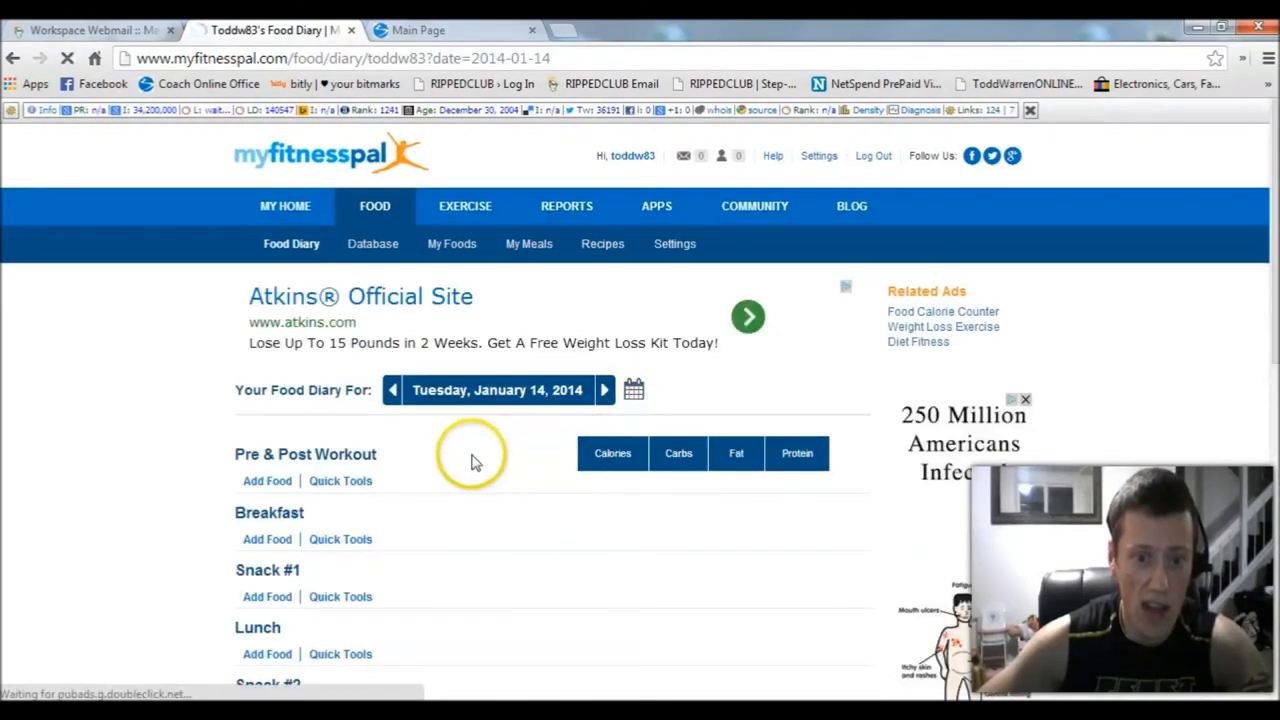
pyautogui.scroll(-3)
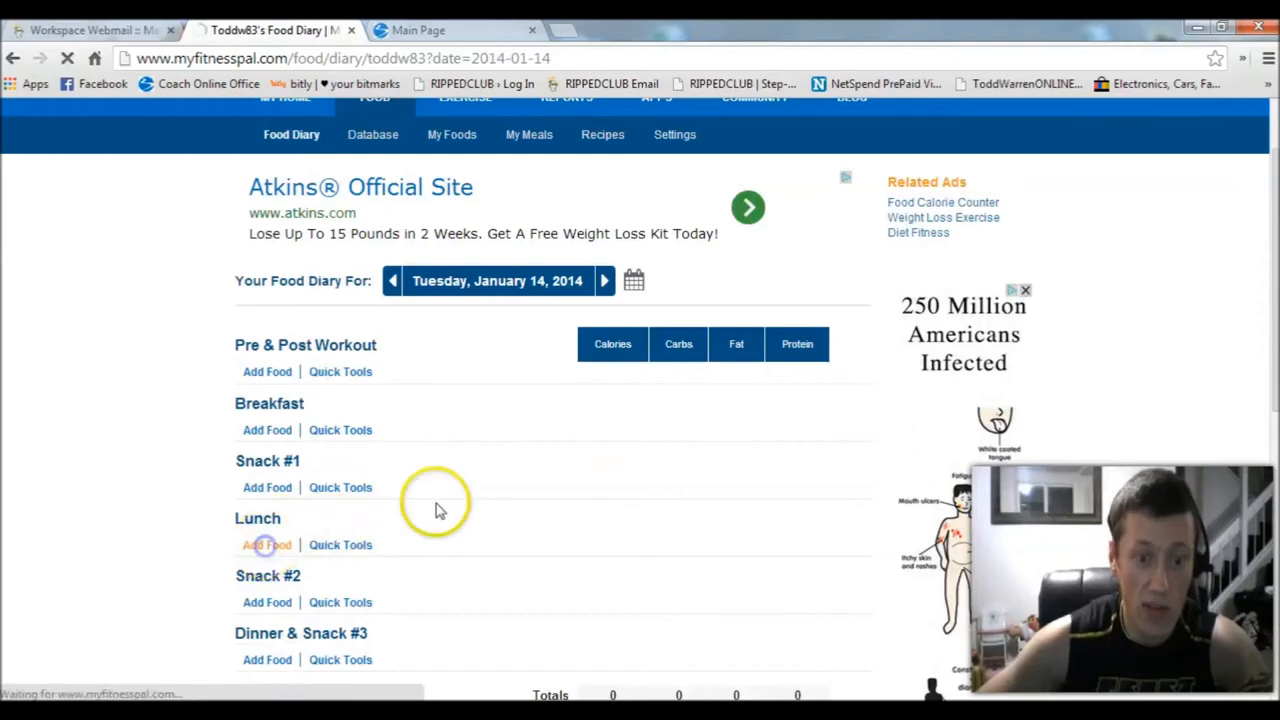
pyautogui.click(267, 544)
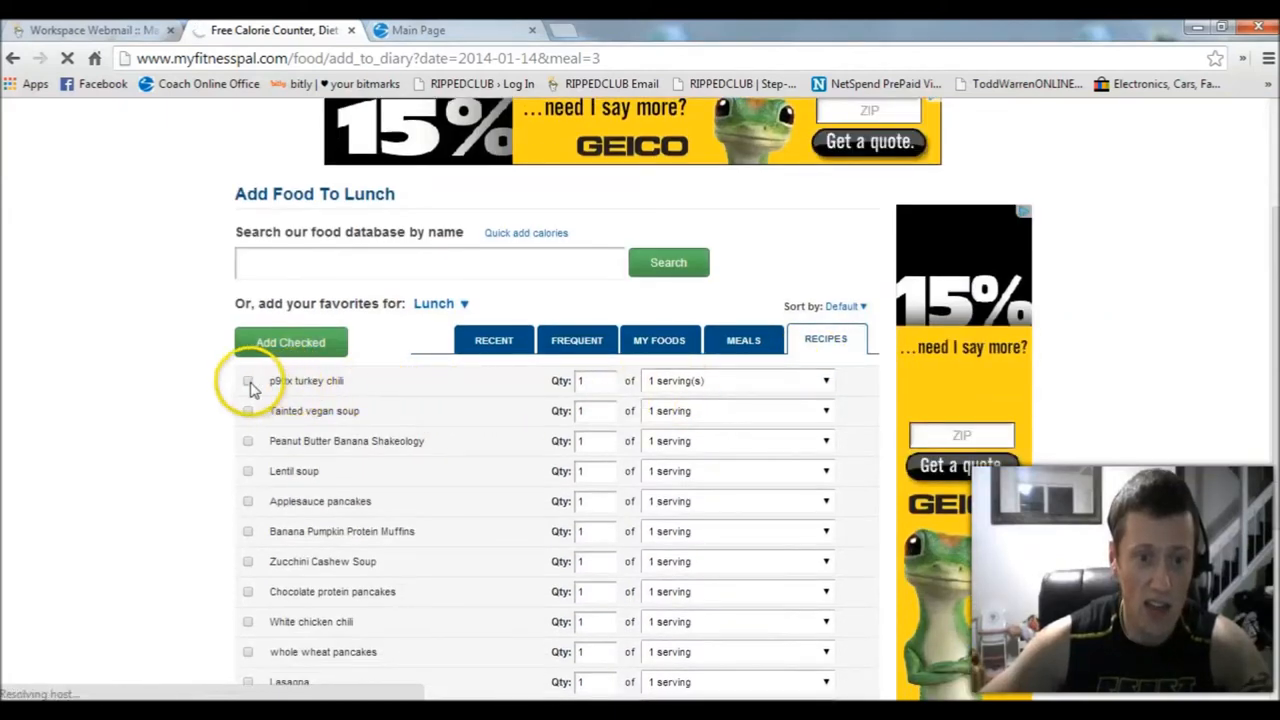
pyautogui.click(247, 380)
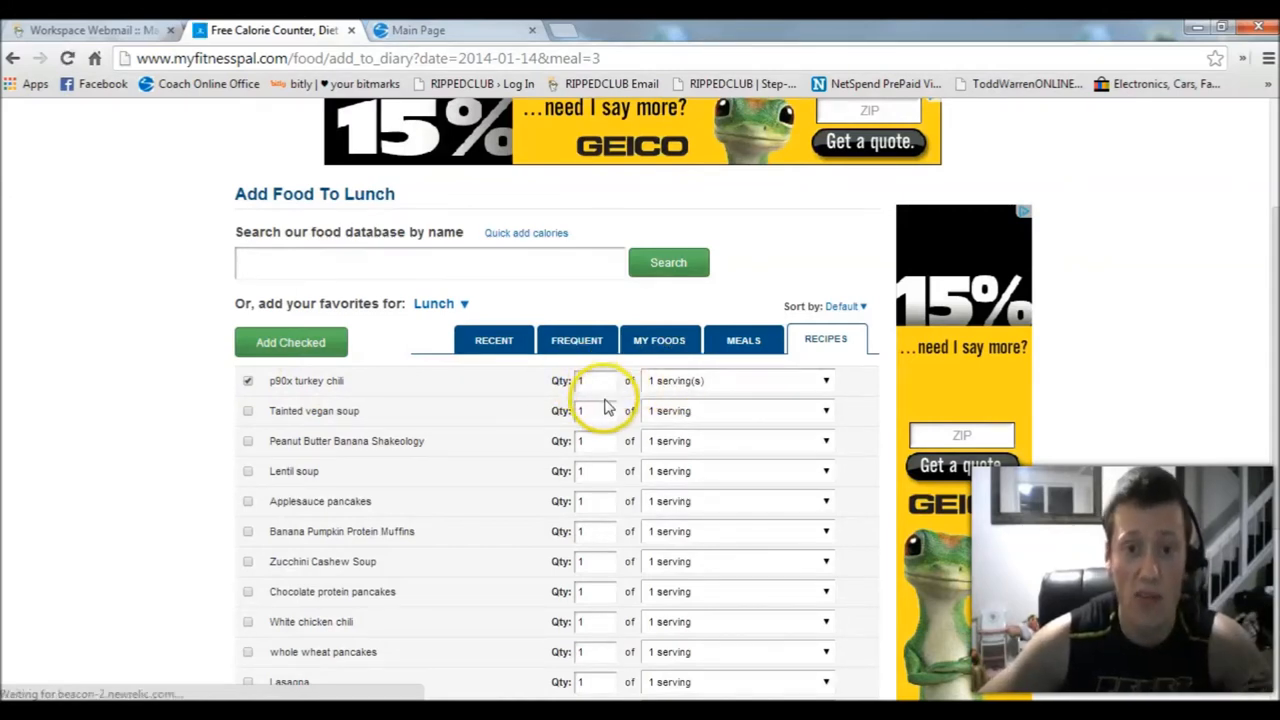
pyautogui.scroll(-3)
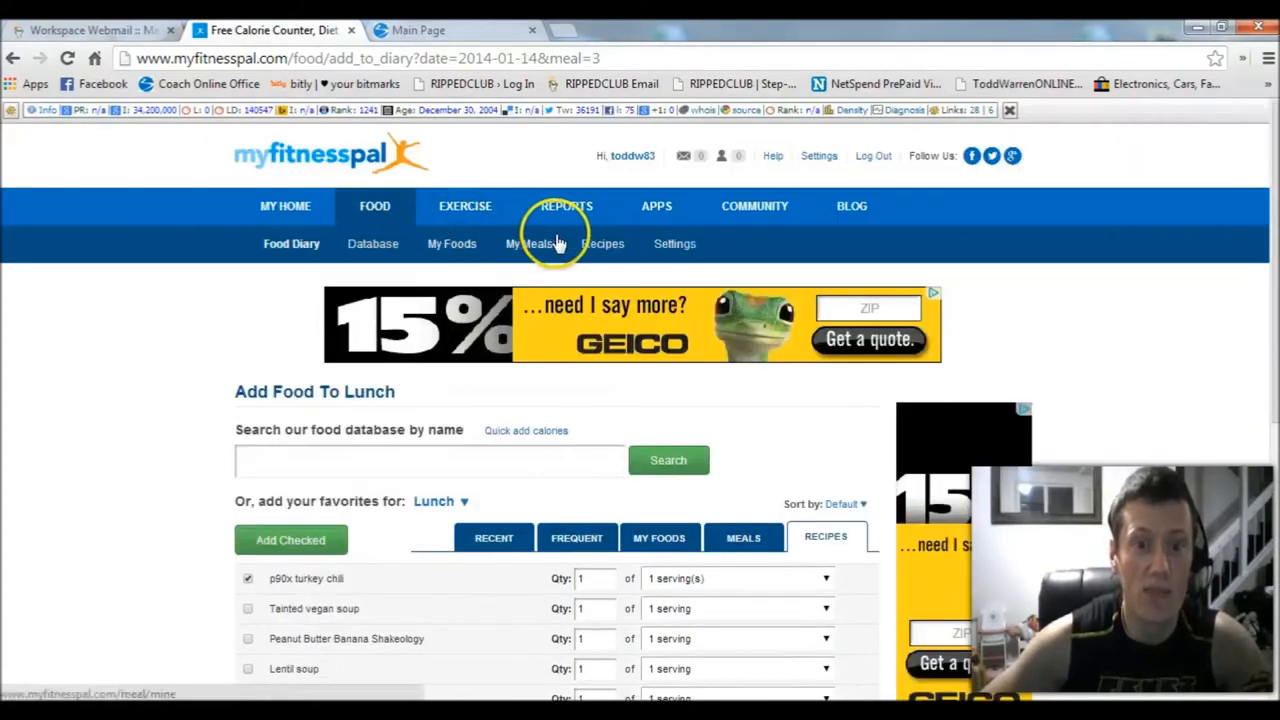
# Step: Look at Peanut Butter Banana Shakeology, then open Homemade Protein Bars (serves 6, 302 calories)
pyautogui.click(602, 243)
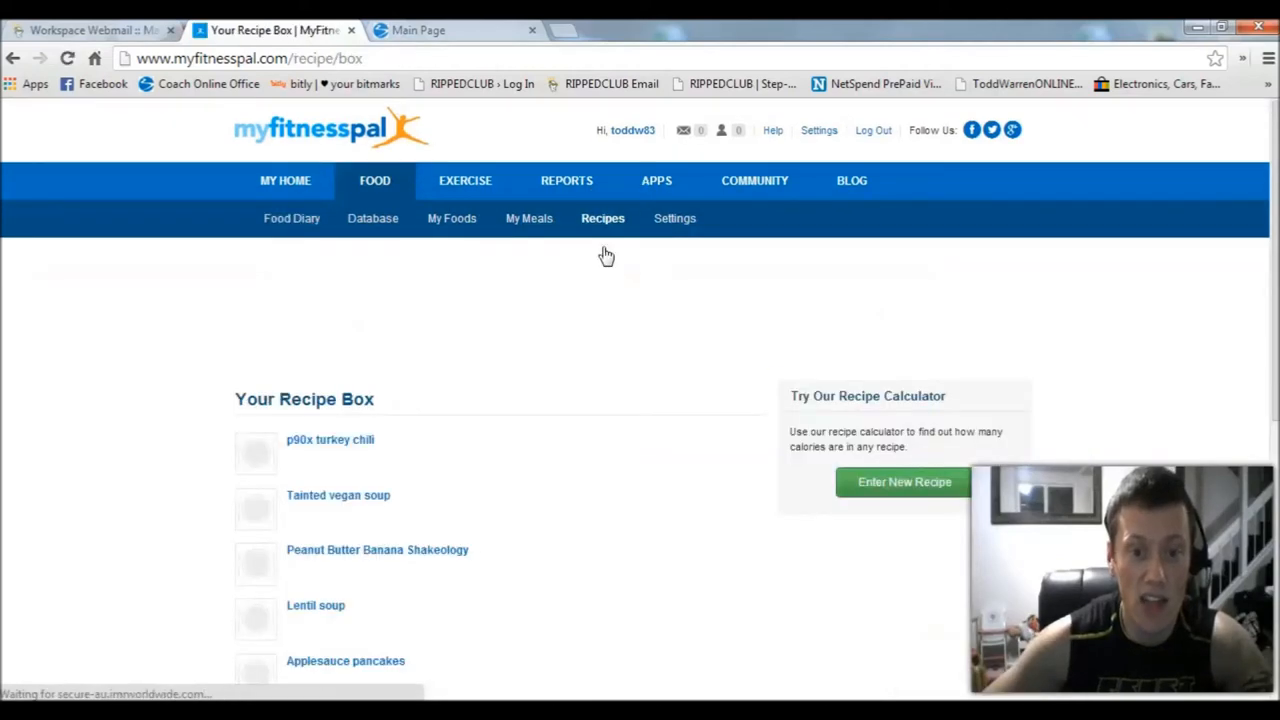
pyautogui.scroll(-3)
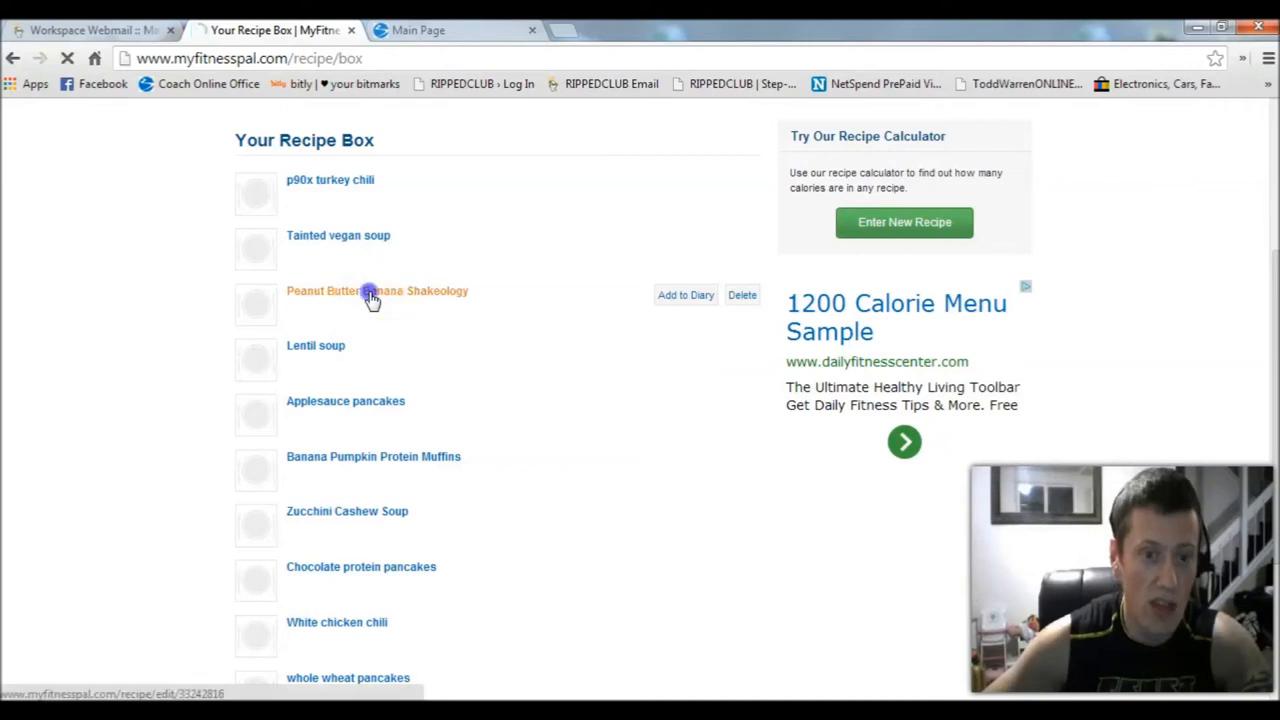
pyautogui.click(377, 291)
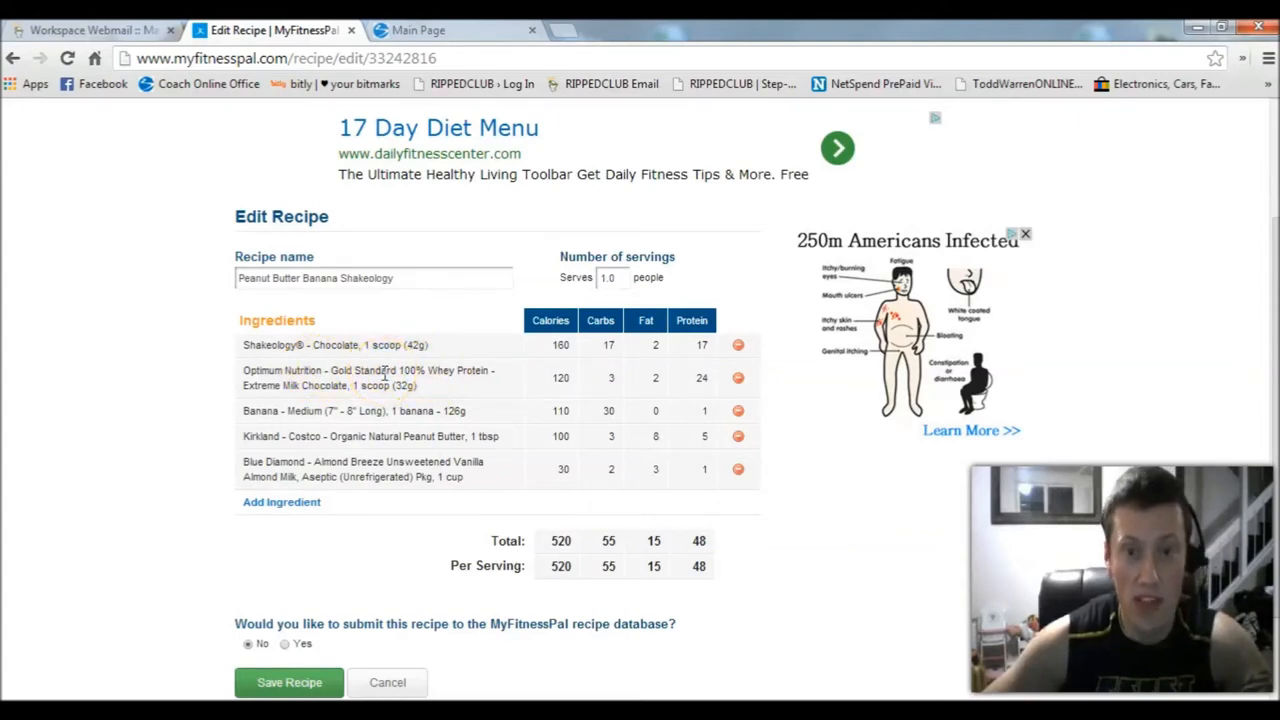
pyautogui.moveTo(350, 405)
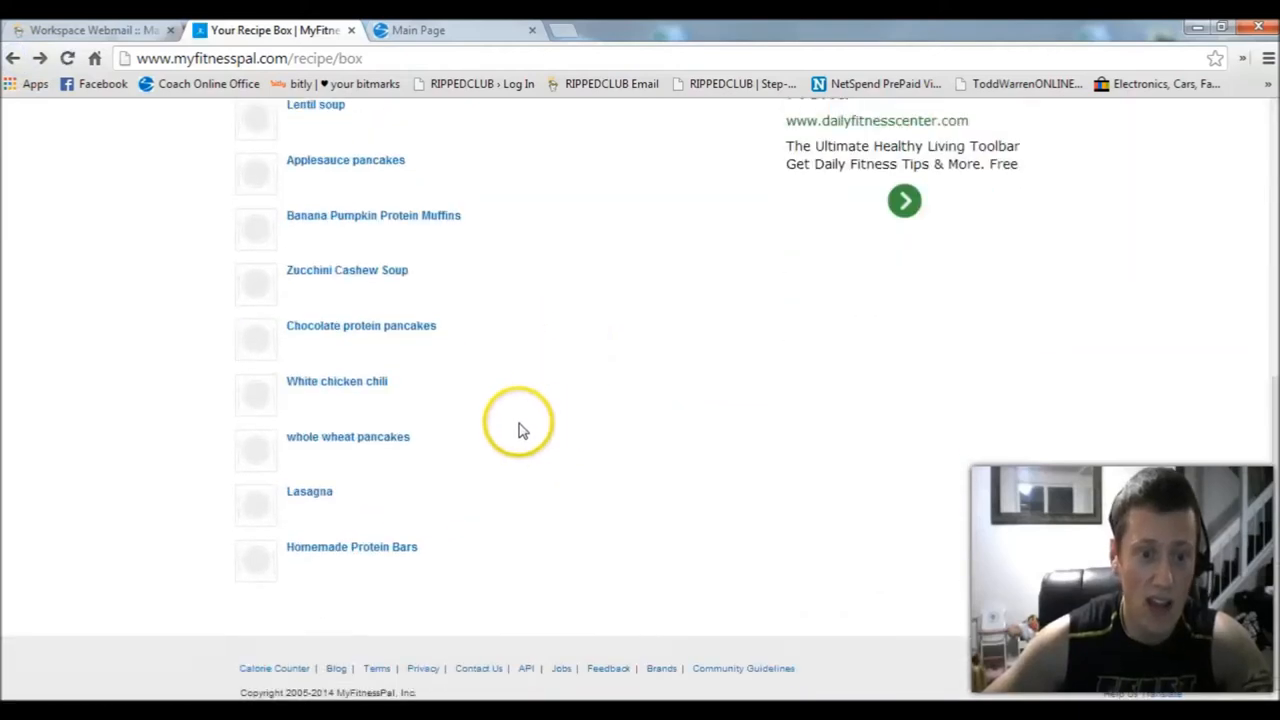
pyautogui.click(351, 547)
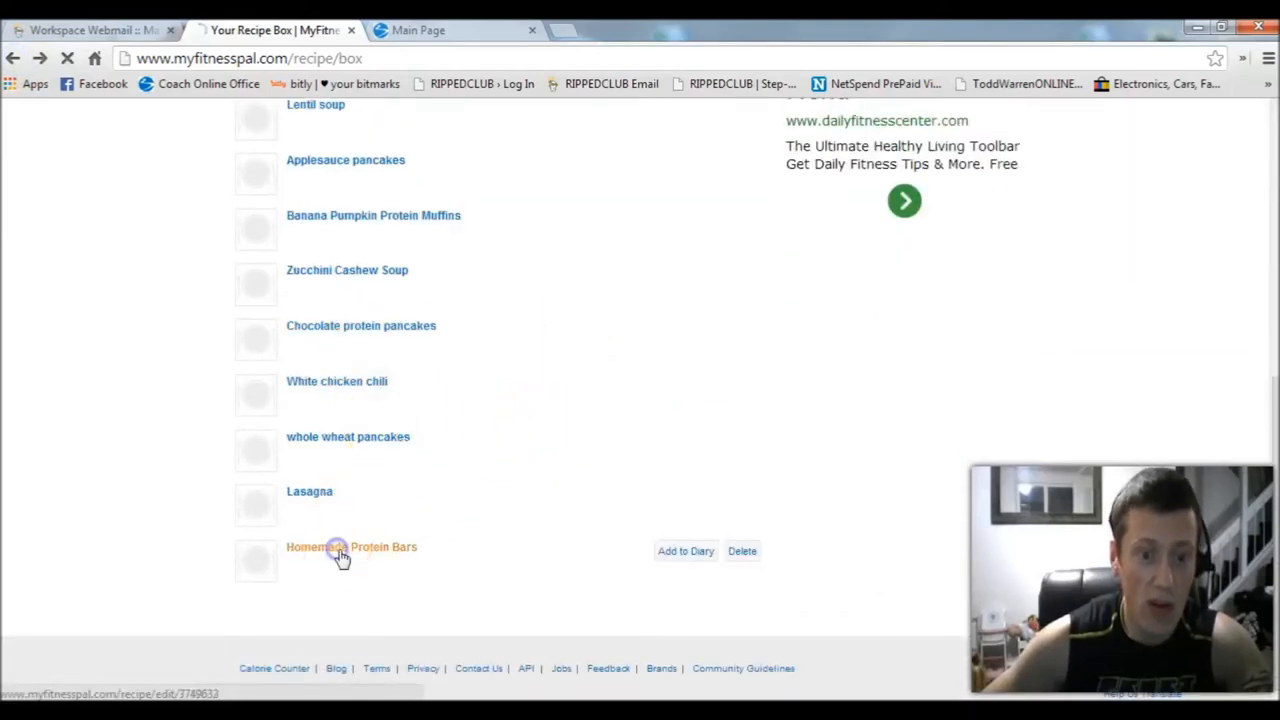
pyautogui.click(351, 547)
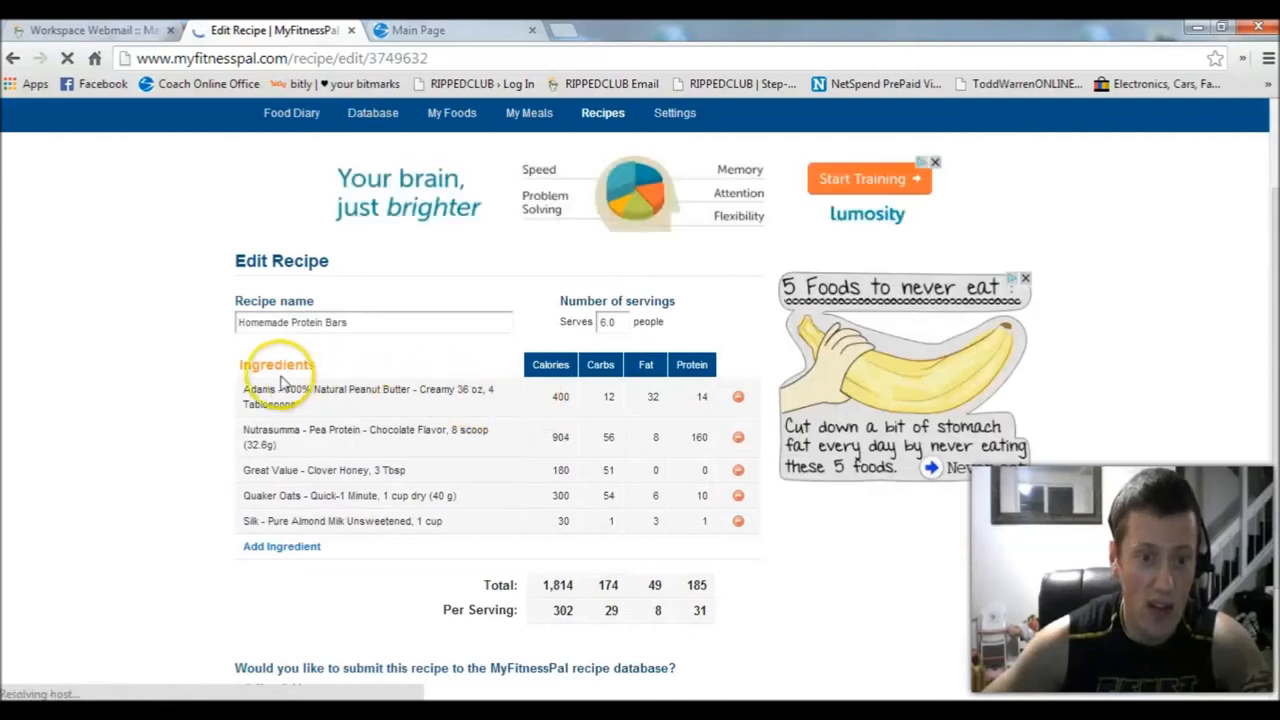